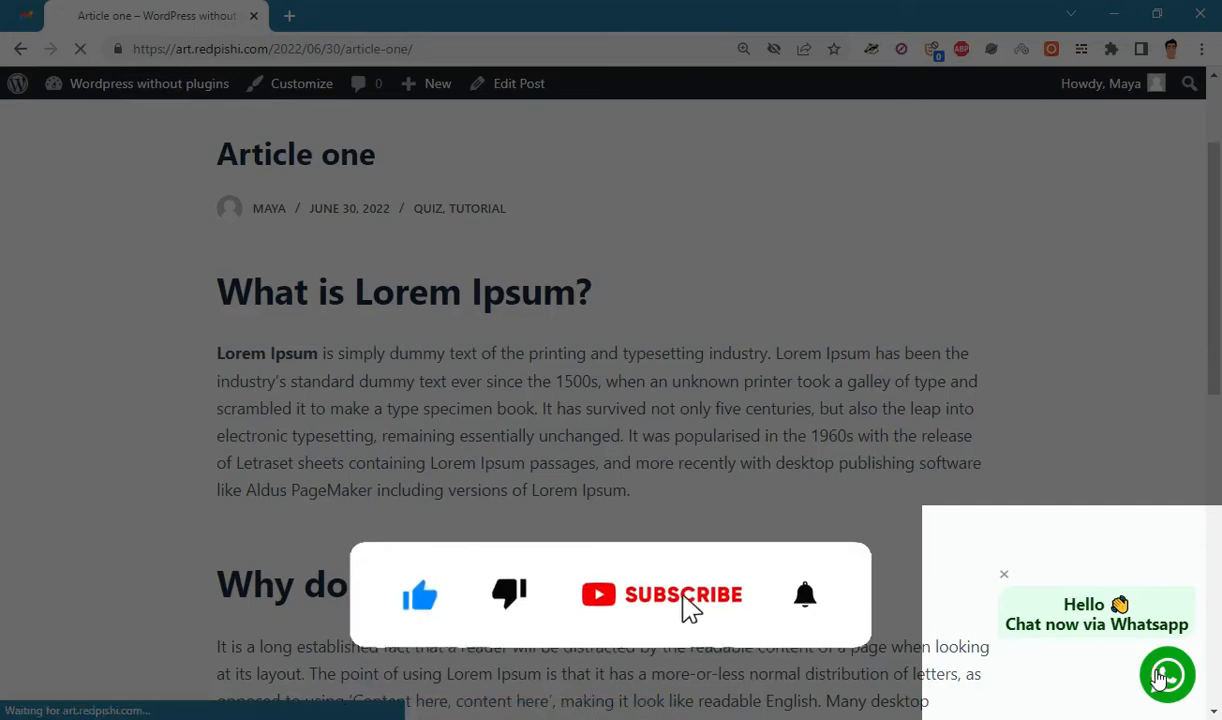
- Open WhatsApp from the site's green chat bubble with the prefilled redpishi.com product greeting
left_click(1167, 674)
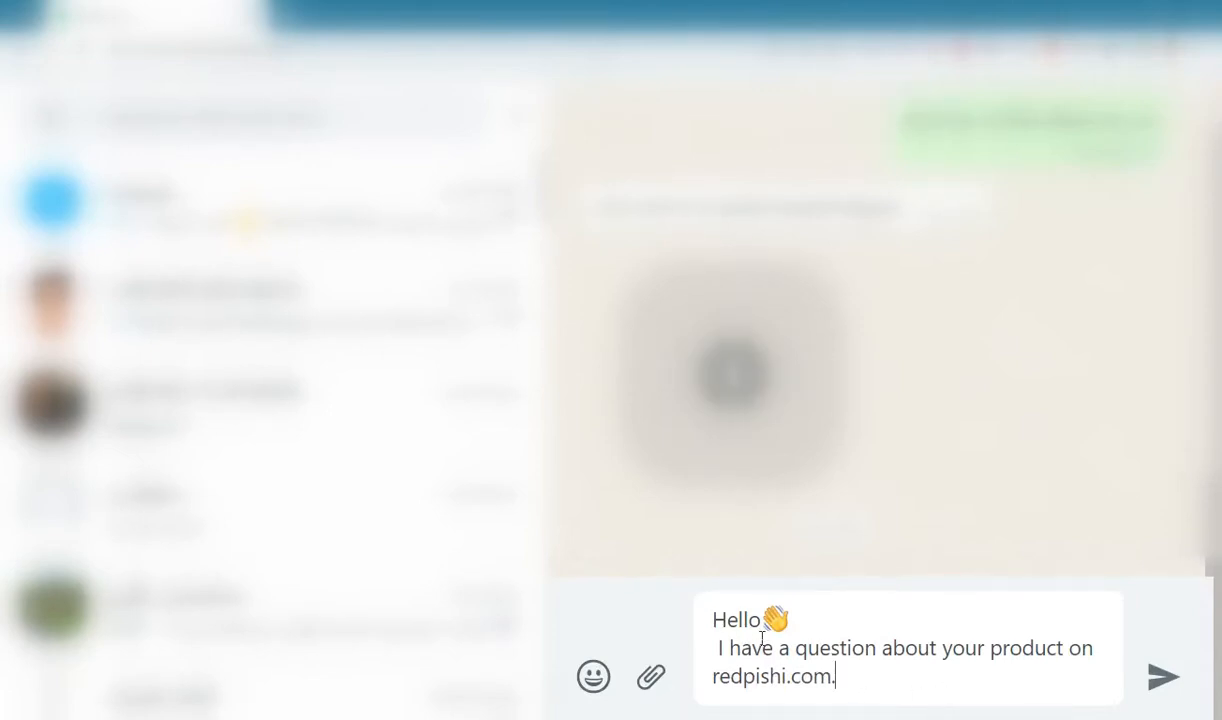
mouse_move(877, 684)
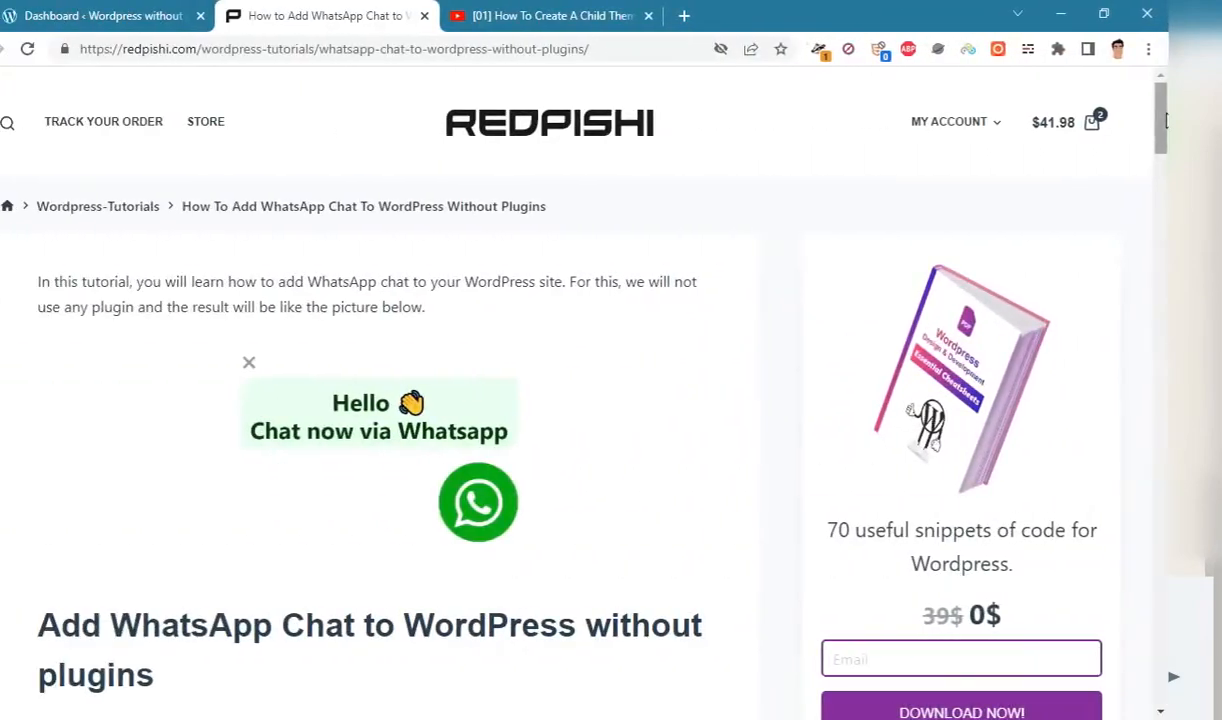
- Copy the WhatsApp chat PHP snippet from the redpishi.com tutorial and return to the dashboard
scroll("down", 3)
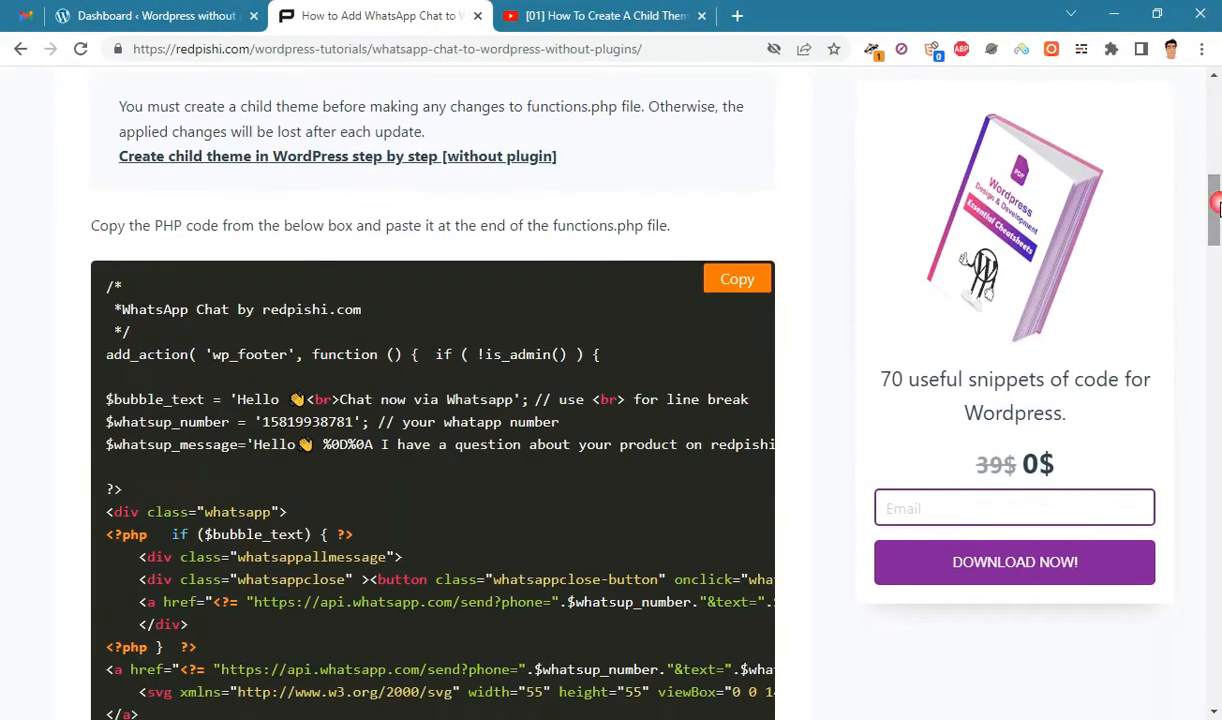
scroll("down", 3)
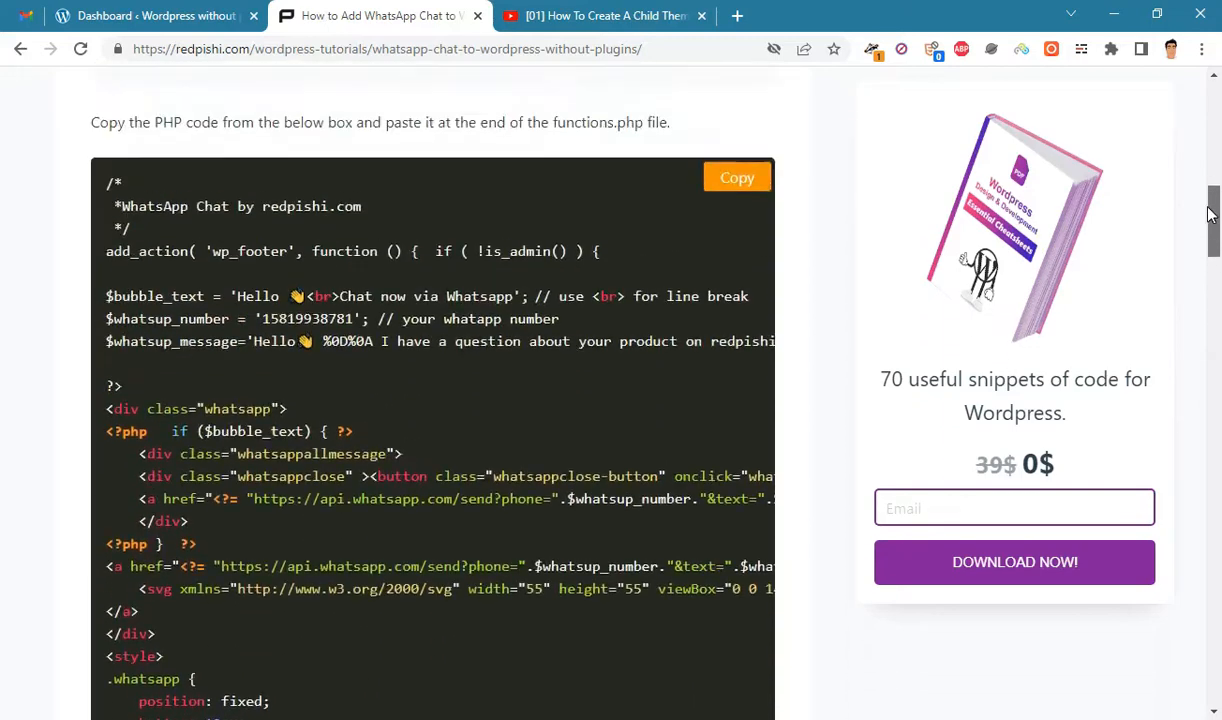
left_click(737, 177)
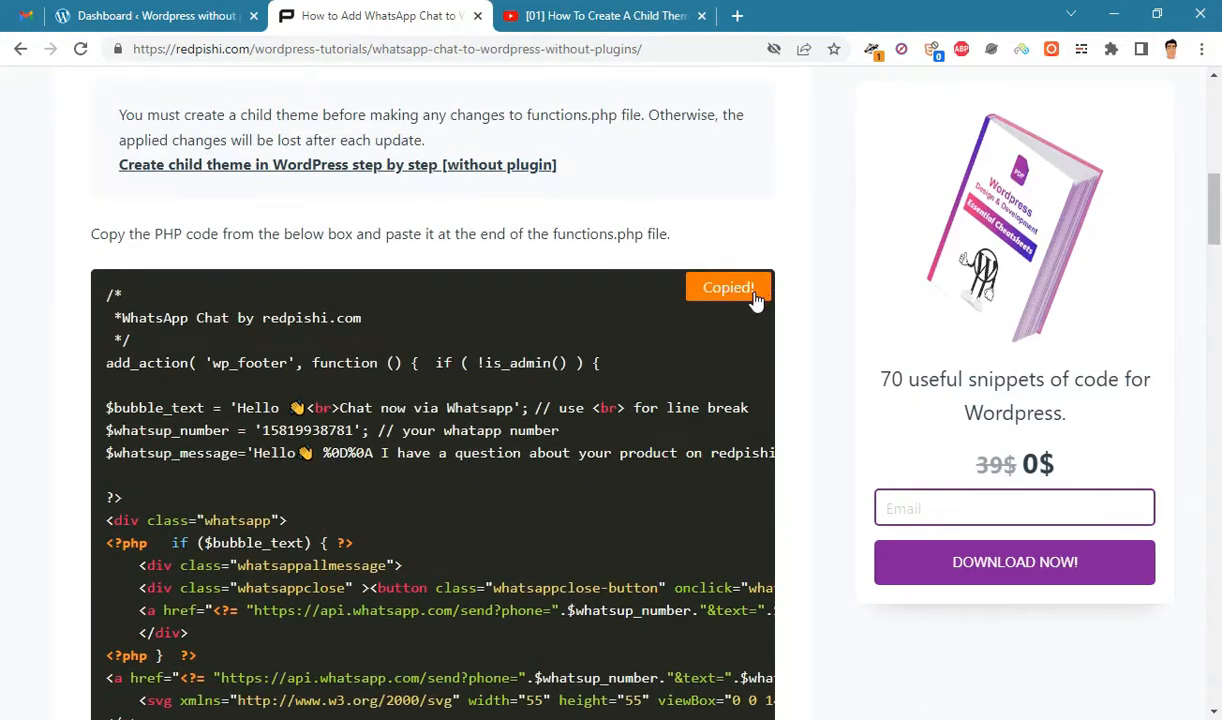
left_click(145, 15)
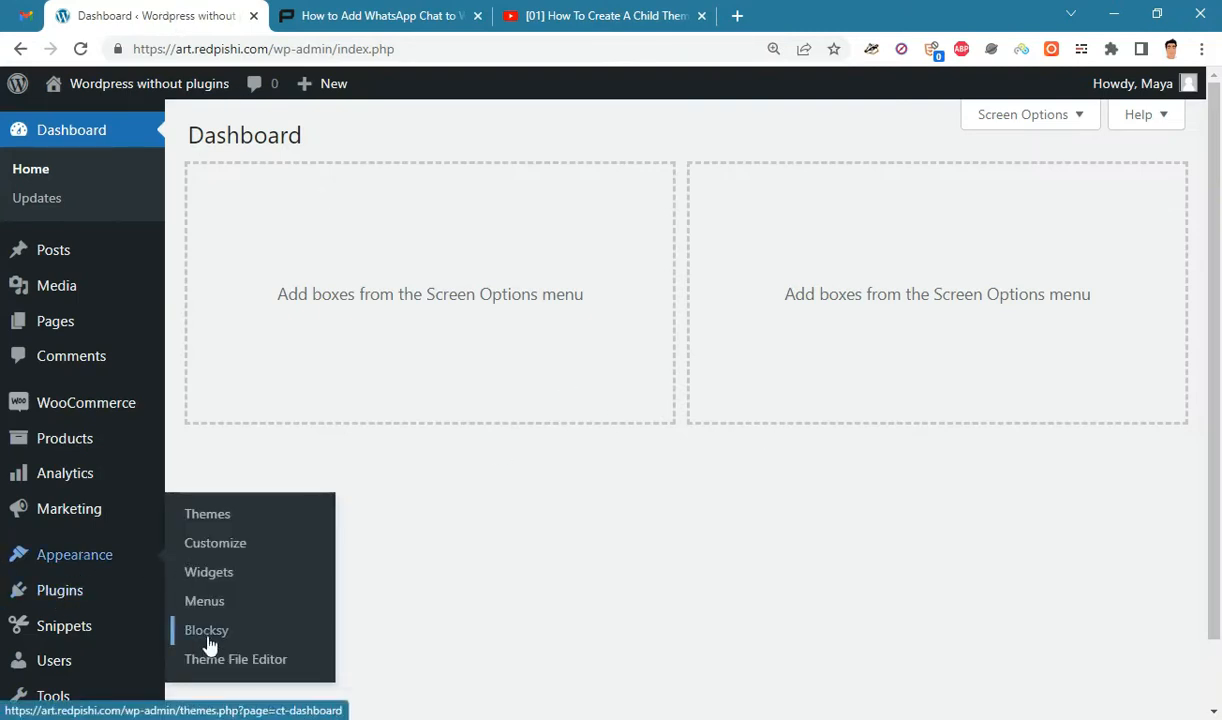
- Open the Child of blocksy theme's functions.php in the Theme File Editor
left_click(235, 658)
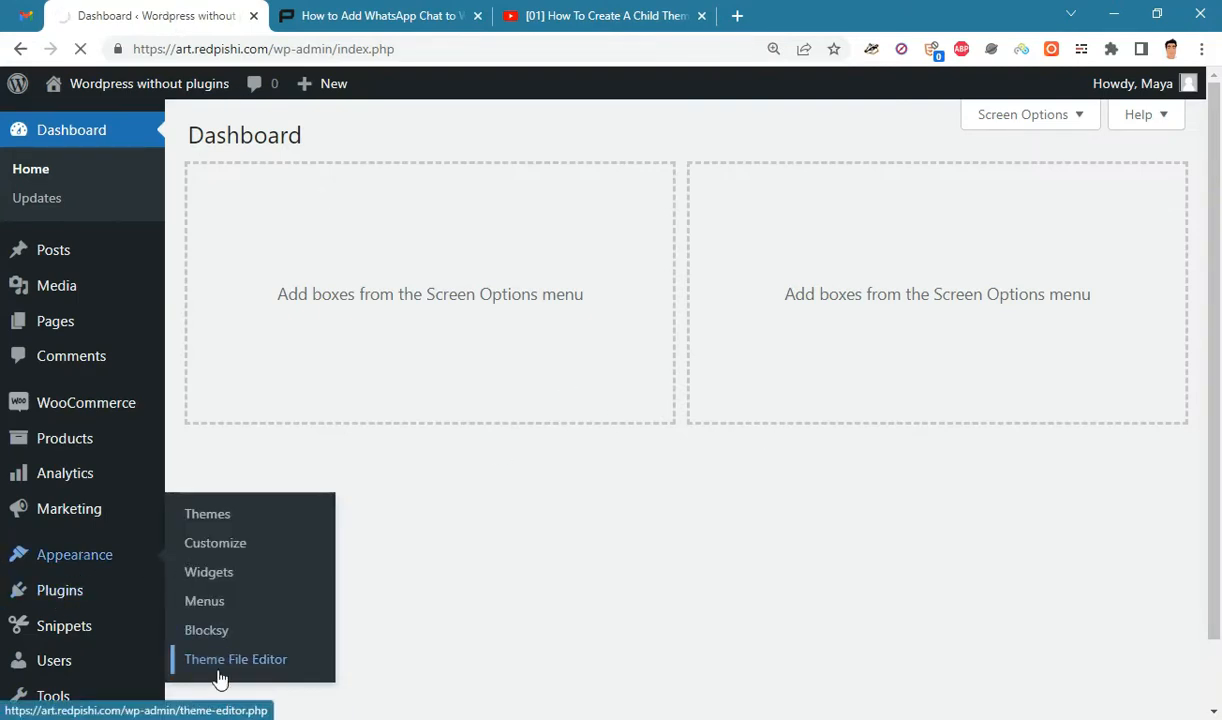
left_click(235, 659)
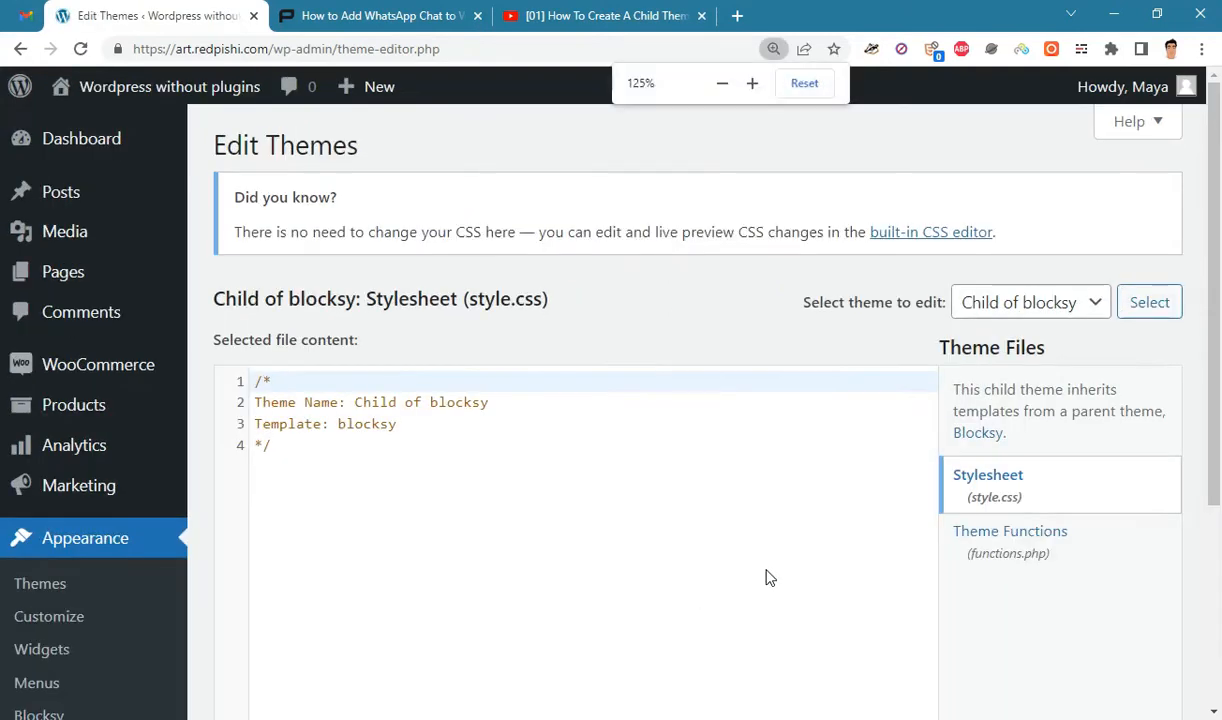
left_click(1010, 494)
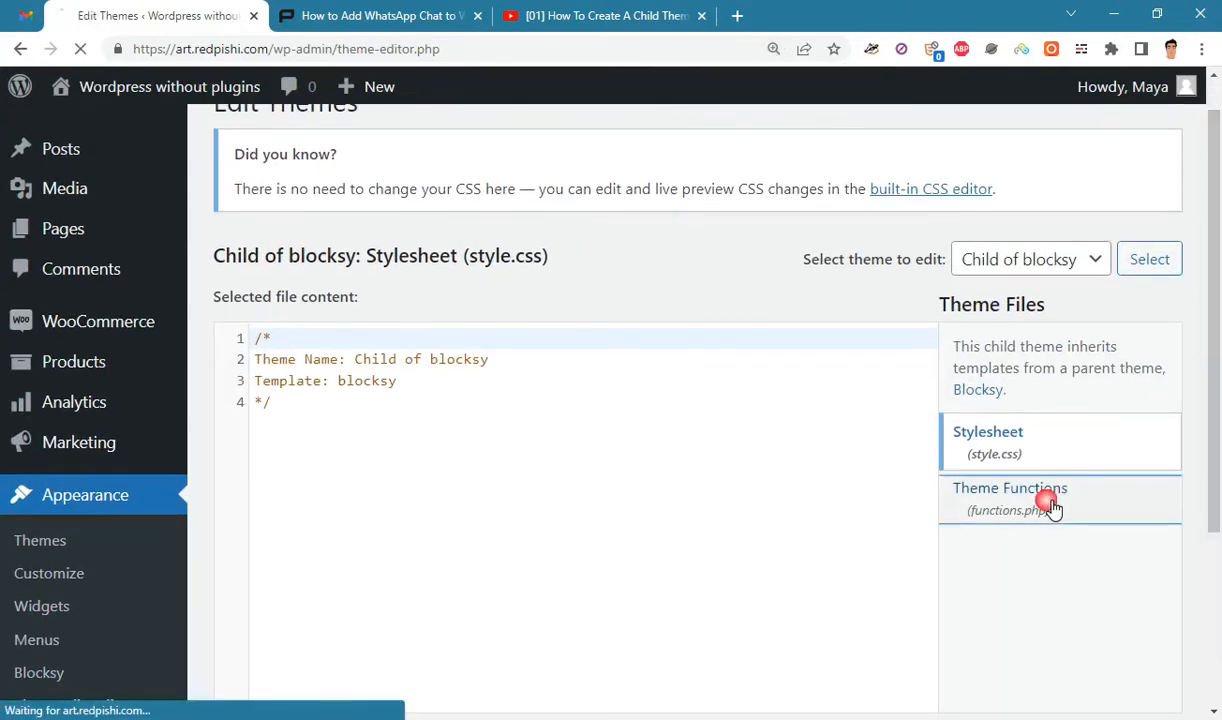
left_click(1010, 498)
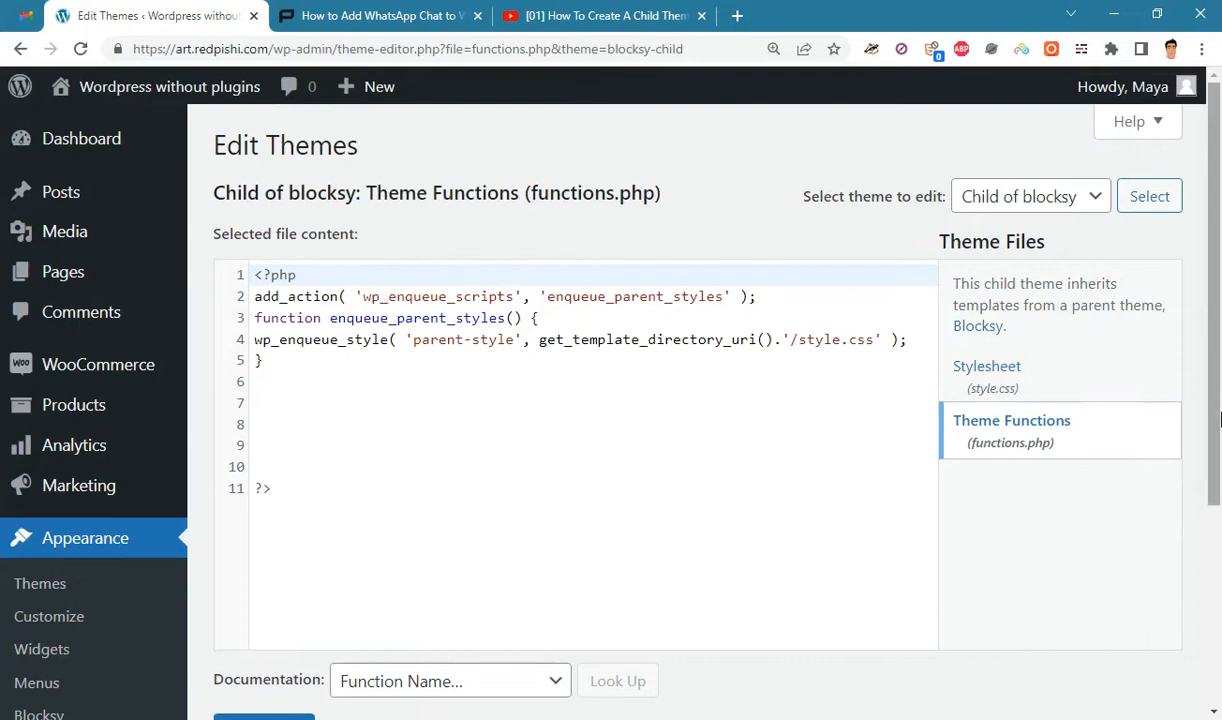
mouse_move(977, 302)
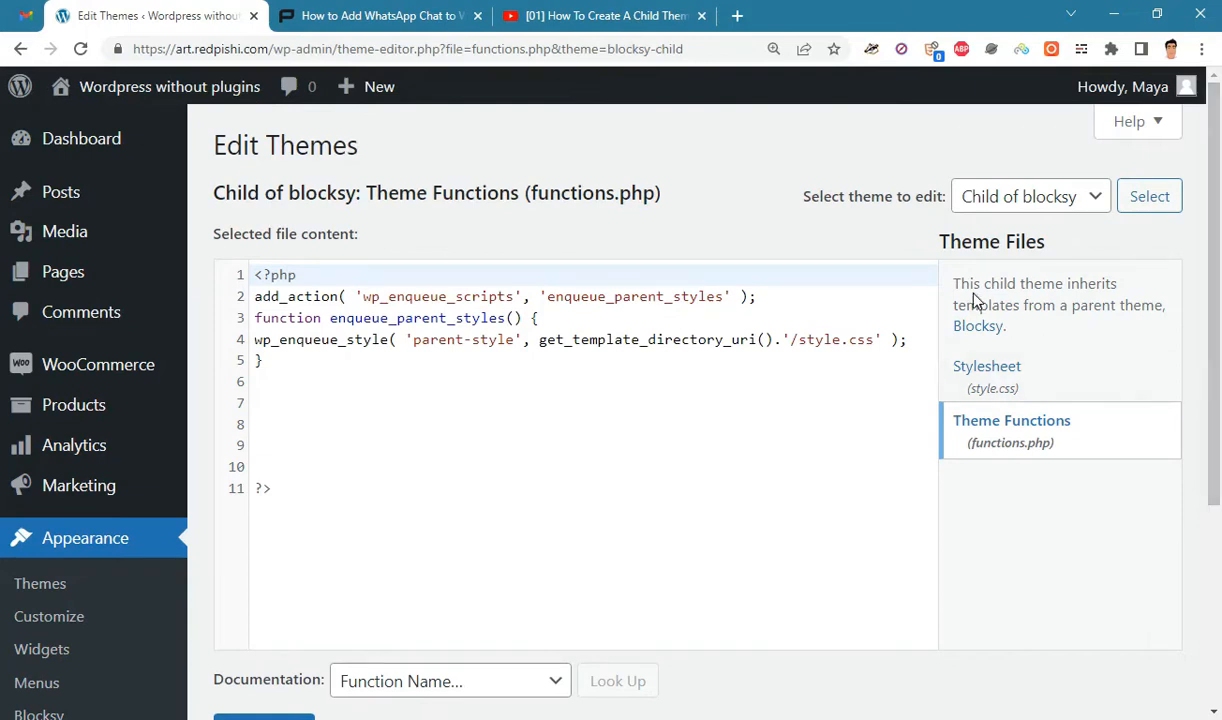
left_click_drag(952, 283, 1150, 305)
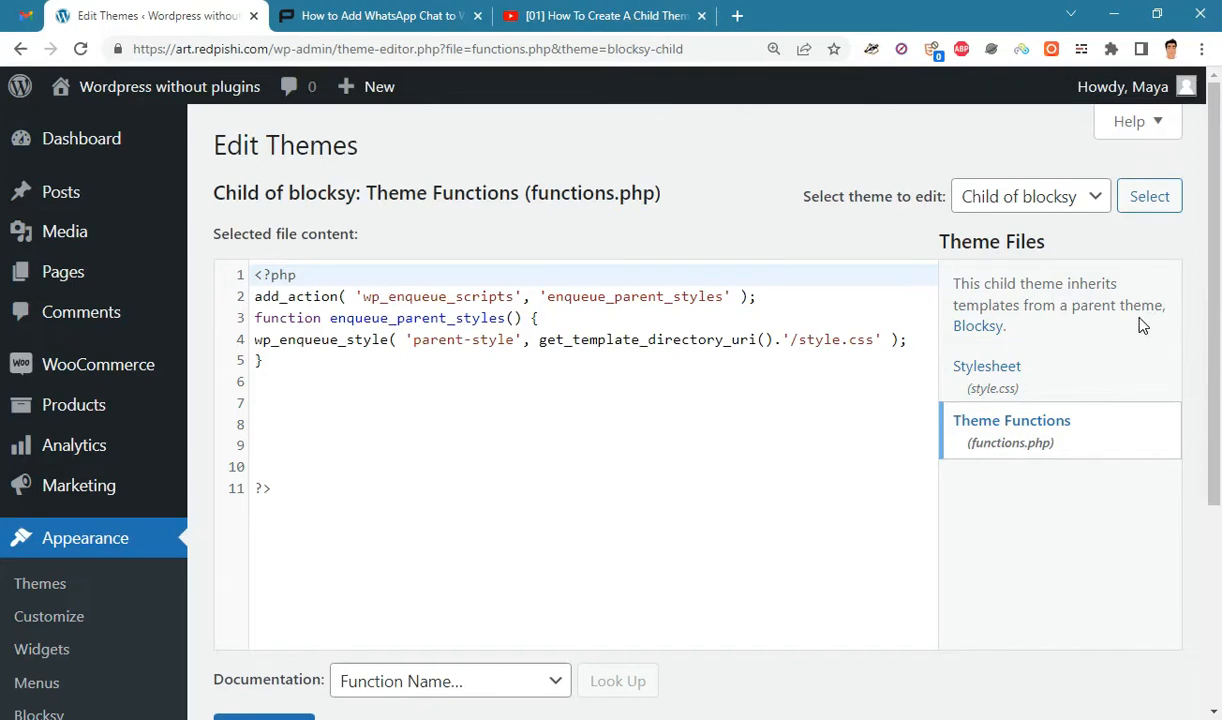
mouse_move(600, 15)
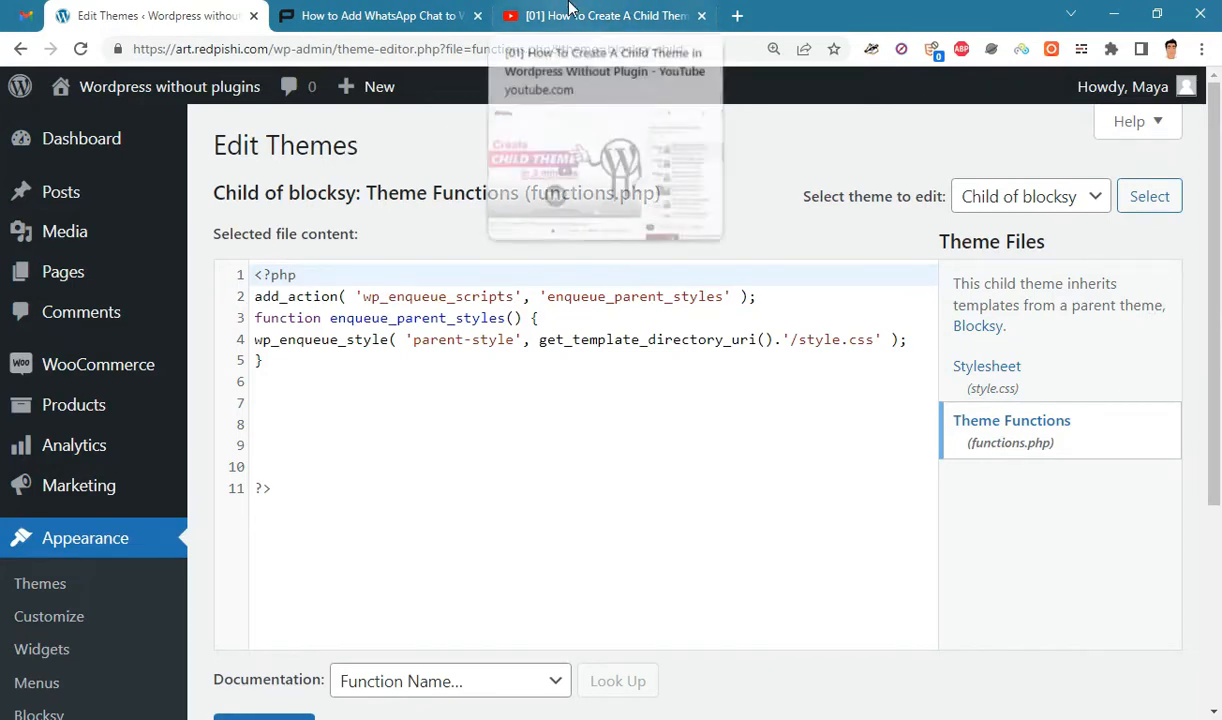
left_click(605, 15)
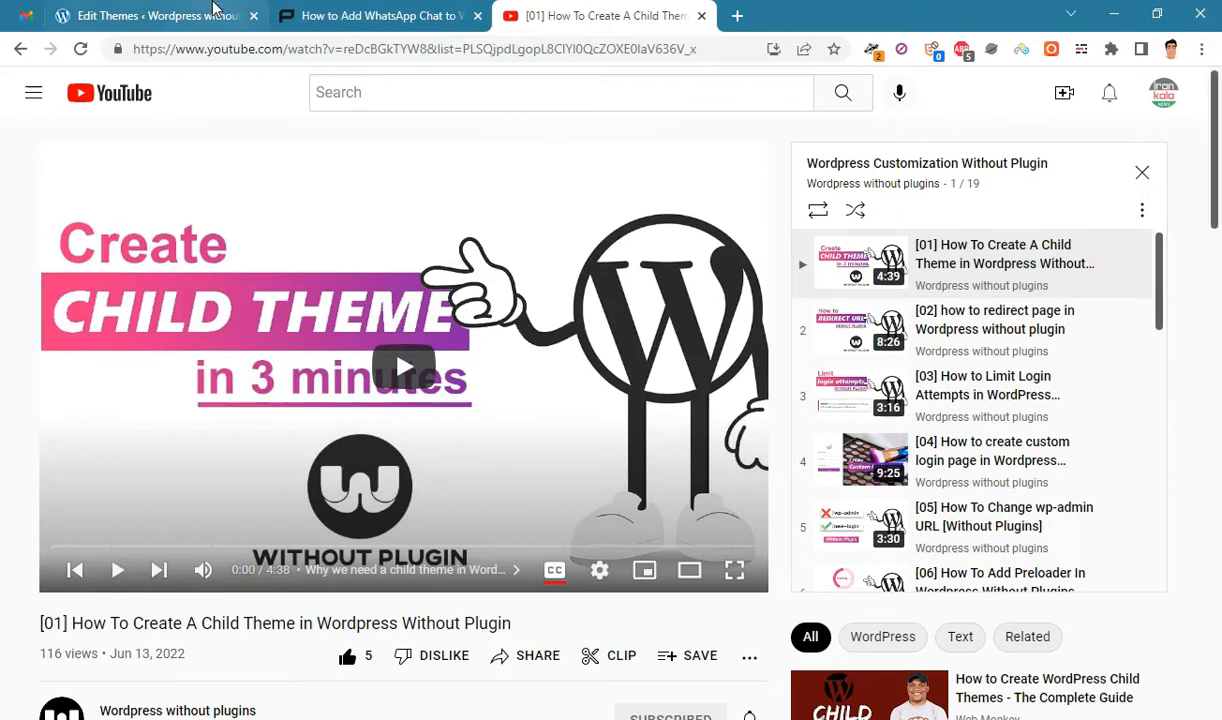
mouse_move(140, 15)
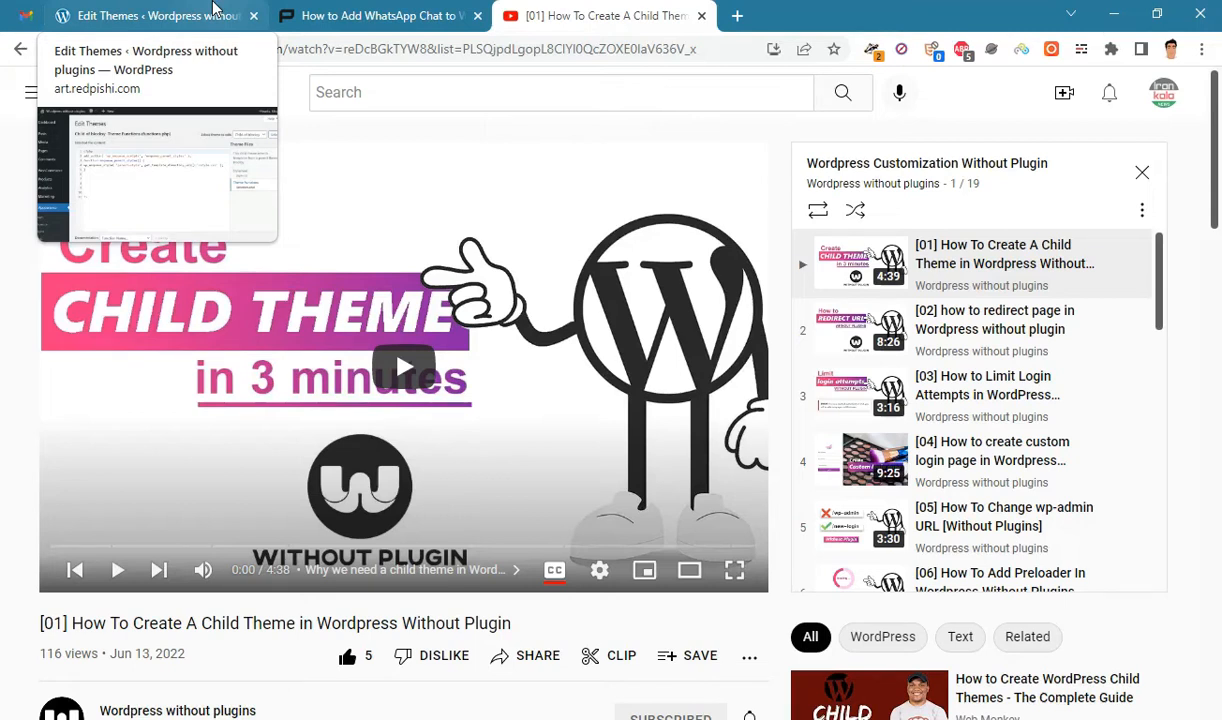
left_click(150, 15)
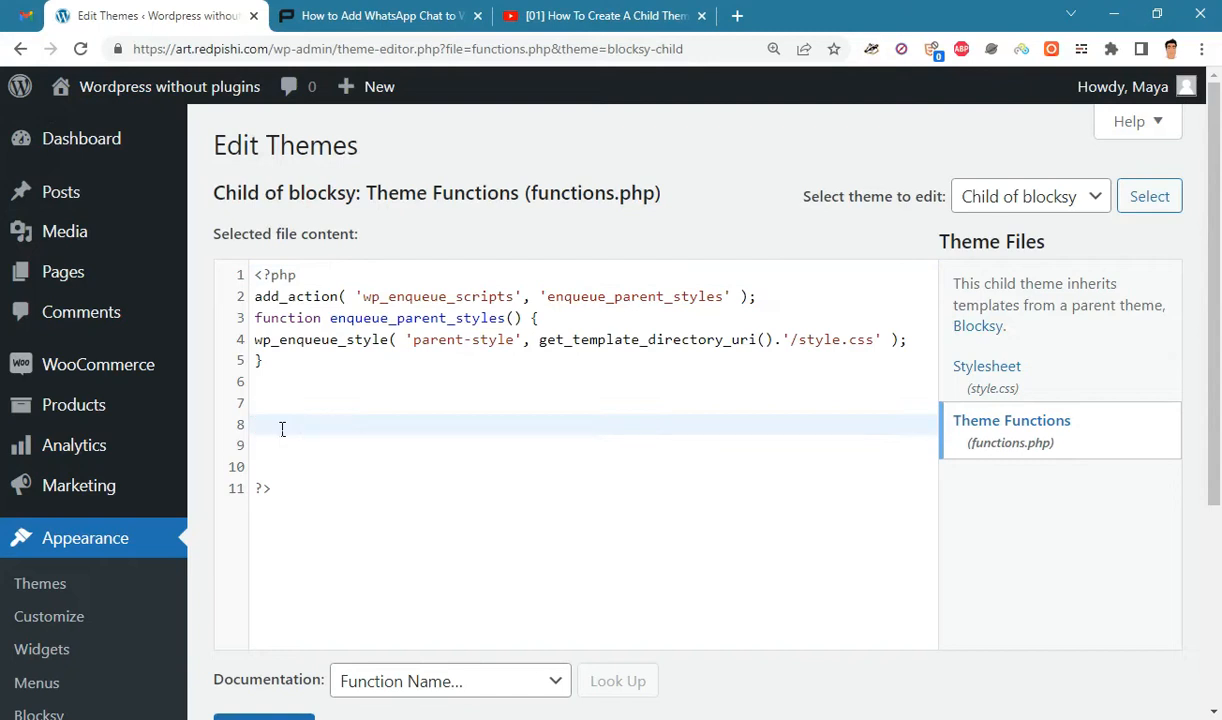
- Save the child theme's functions.php with the pasted WhatsApp chat snippet
scroll("down", 3)
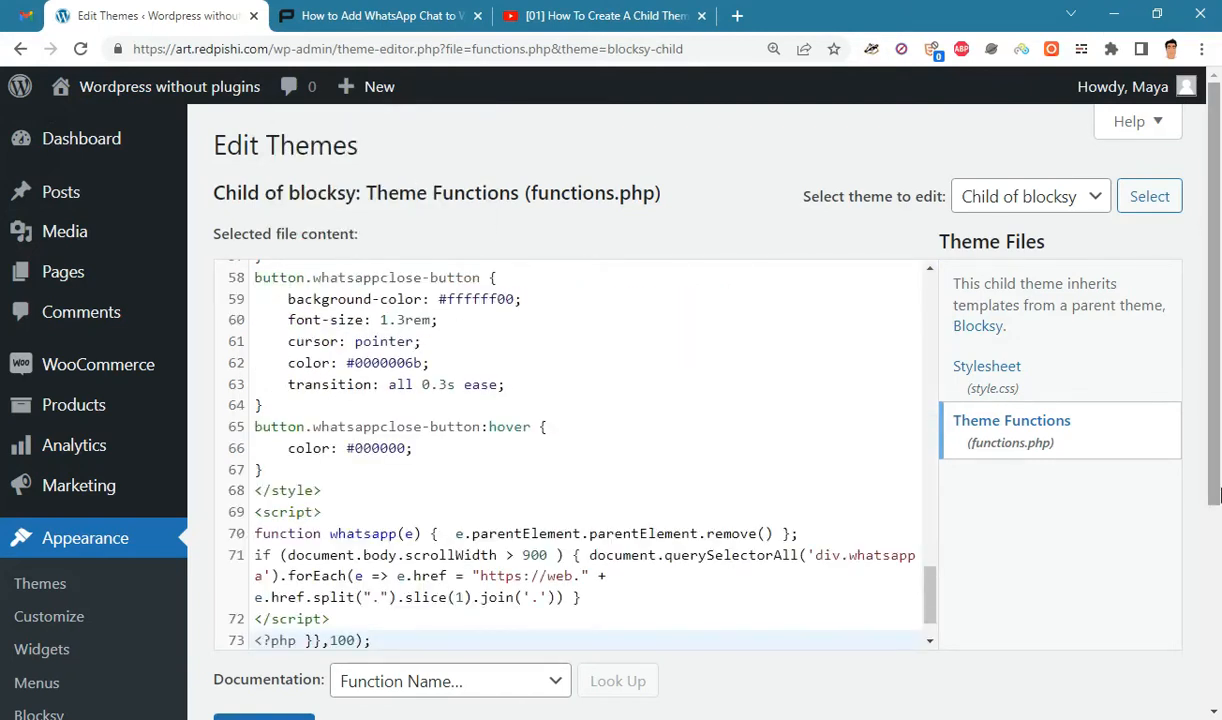
scroll("down", 3)
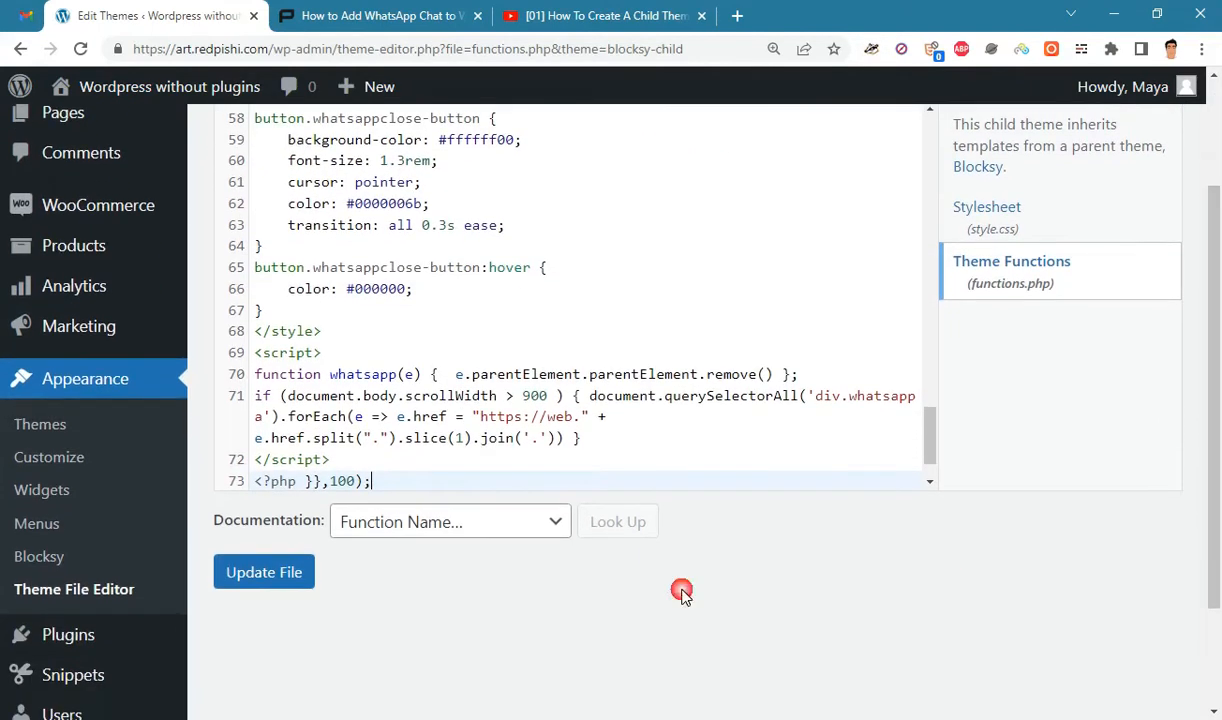
left_click(264, 572)
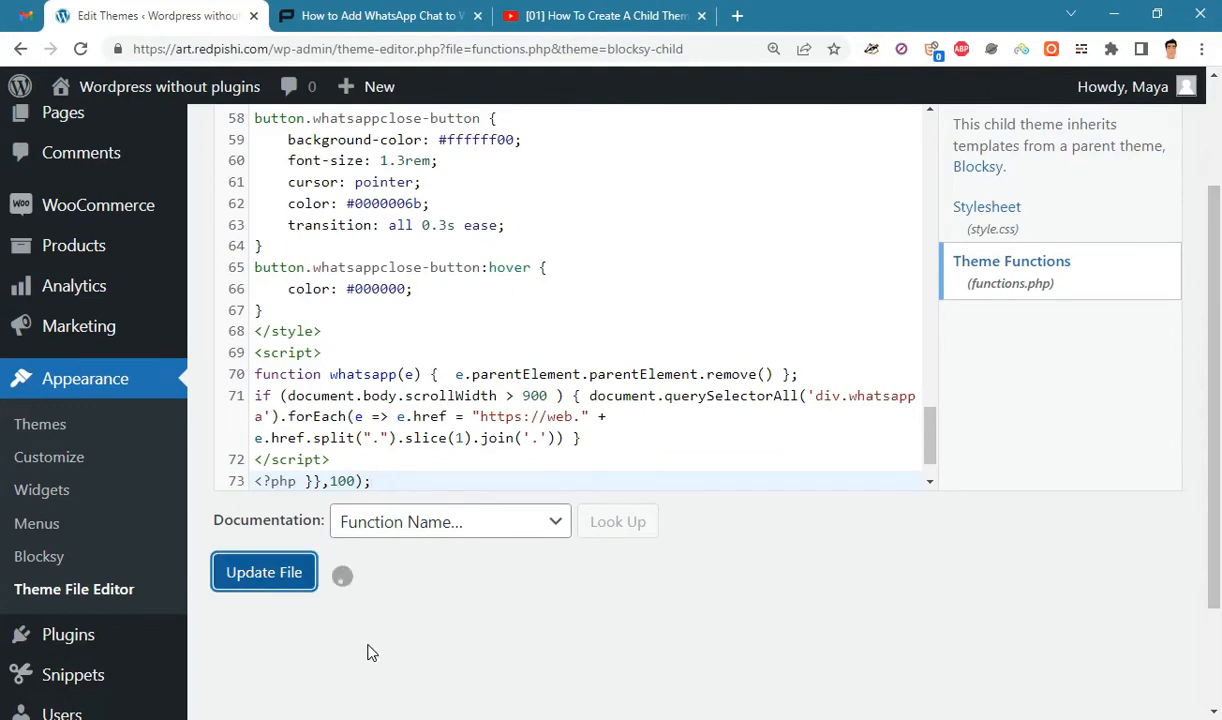
left_click(264, 571)
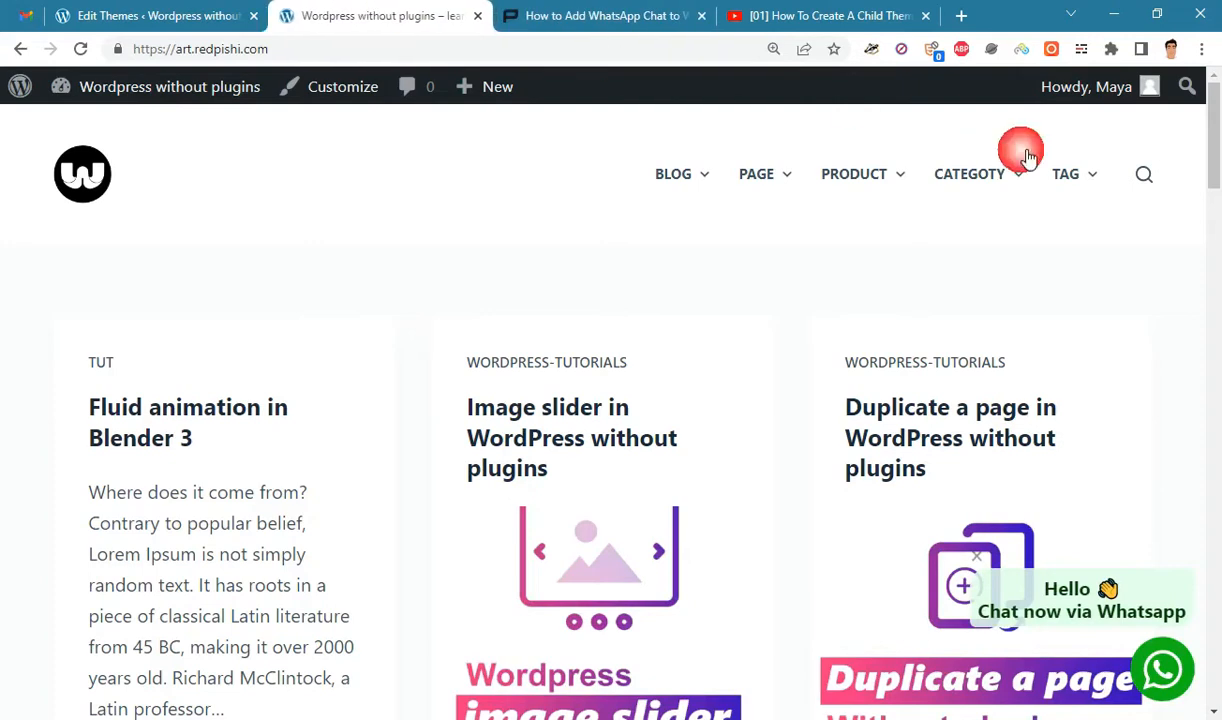
- Scroll the home page to confirm the WhatsApp chat bubble appears
scroll("down", 3)
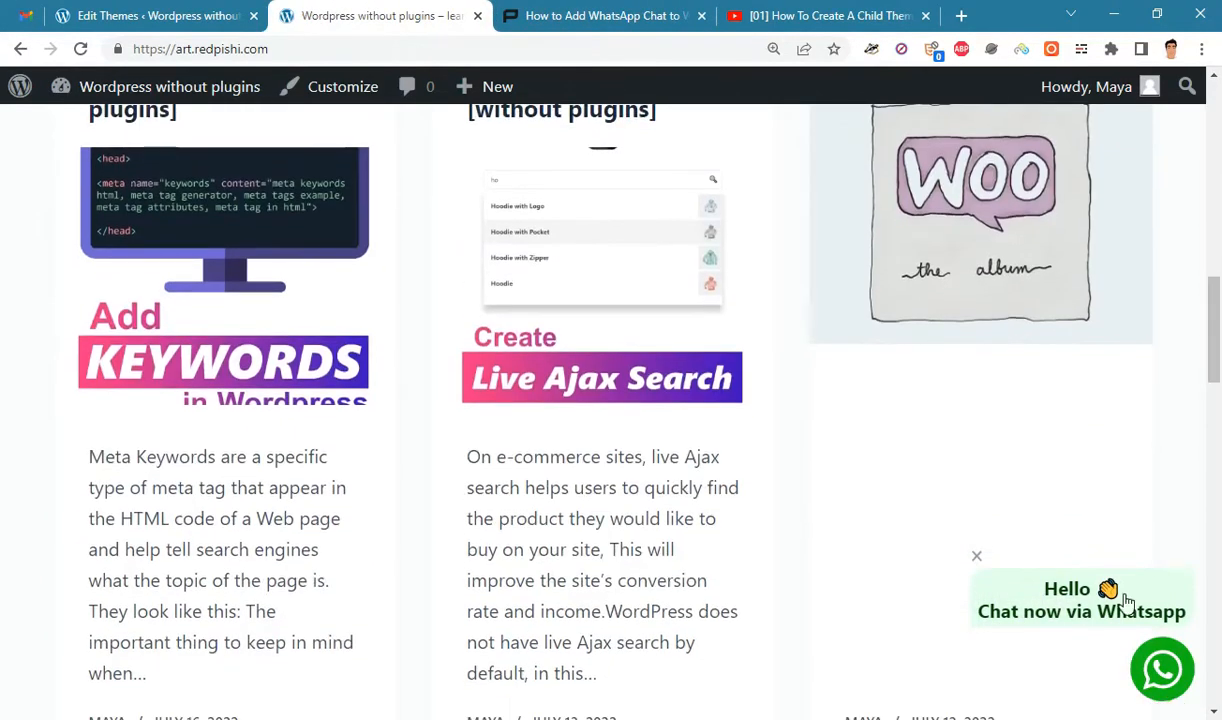
mouse_move(1197, 641)
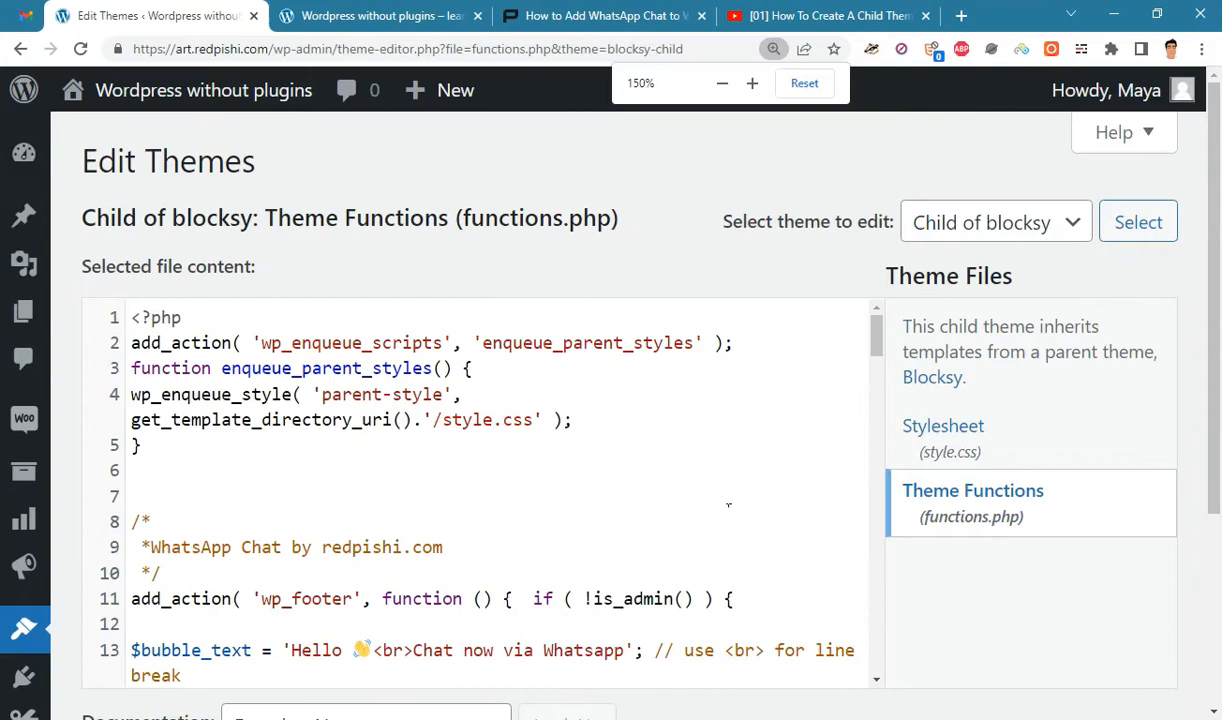
- Delete the $bubble_text greeting line from functions.php
scroll("down", 3)
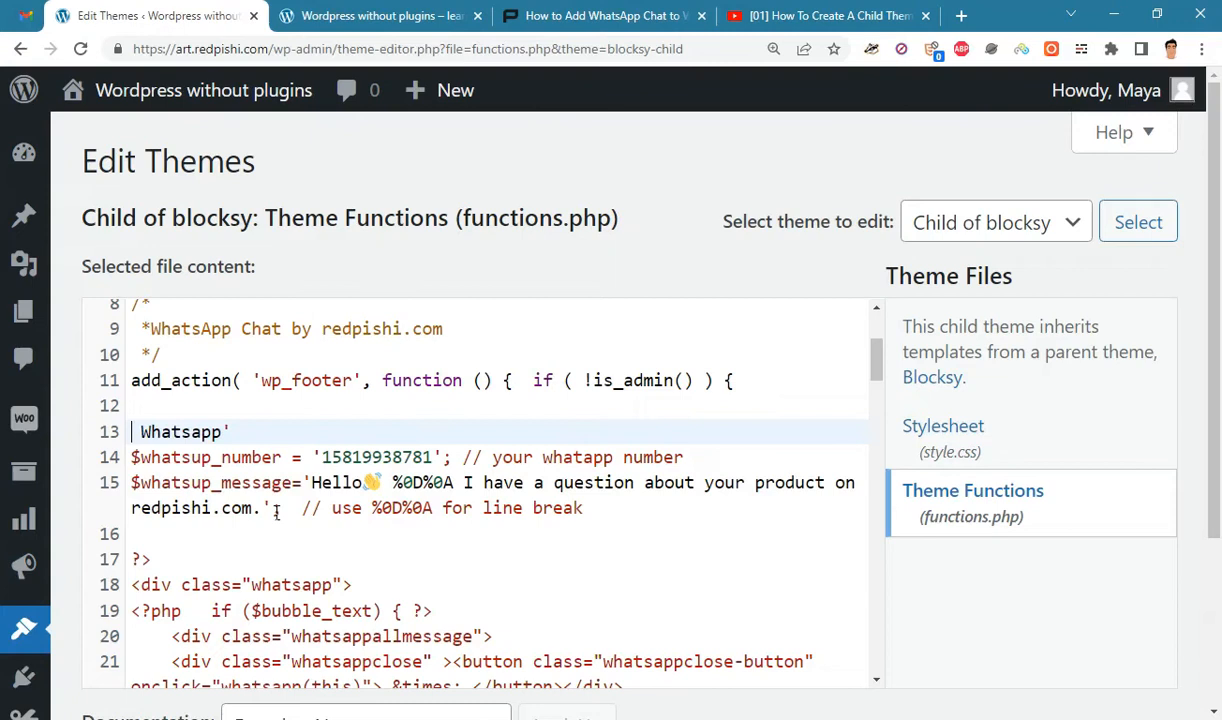
key("Backspace")
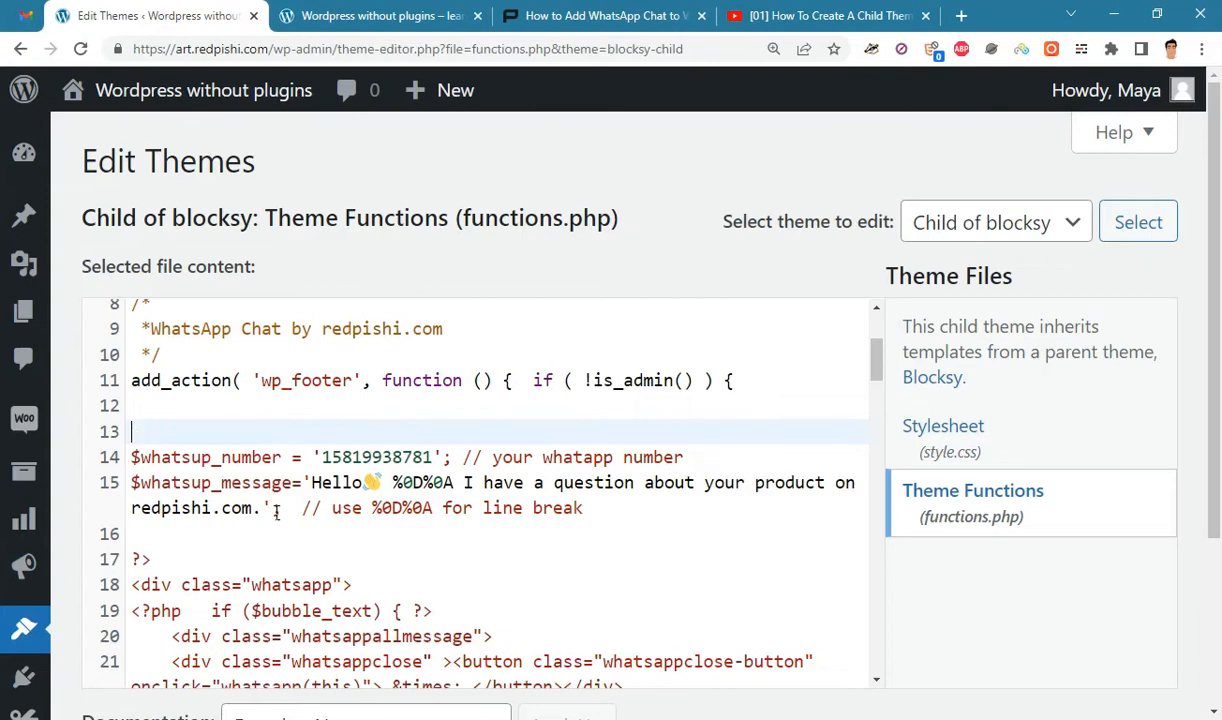
scroll("down", 3)
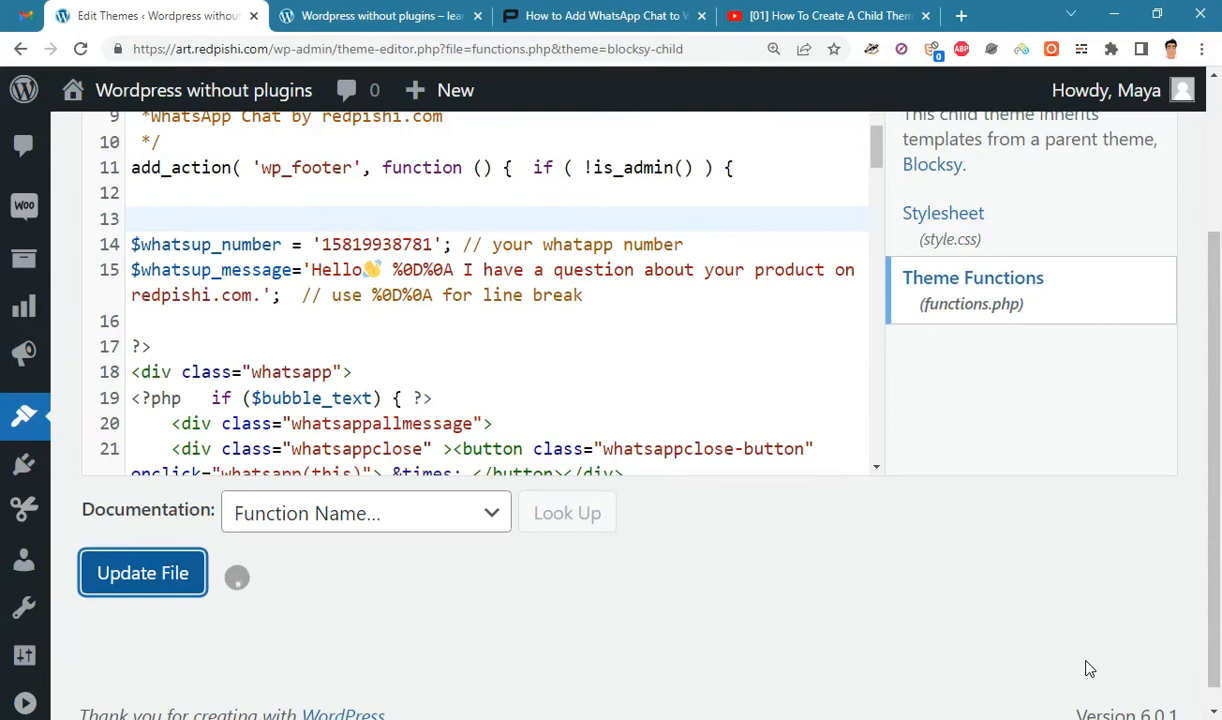
- Check the live site's WhatsApp button, dismiss its bubble, and return to functions.php
left_click(375, 16)
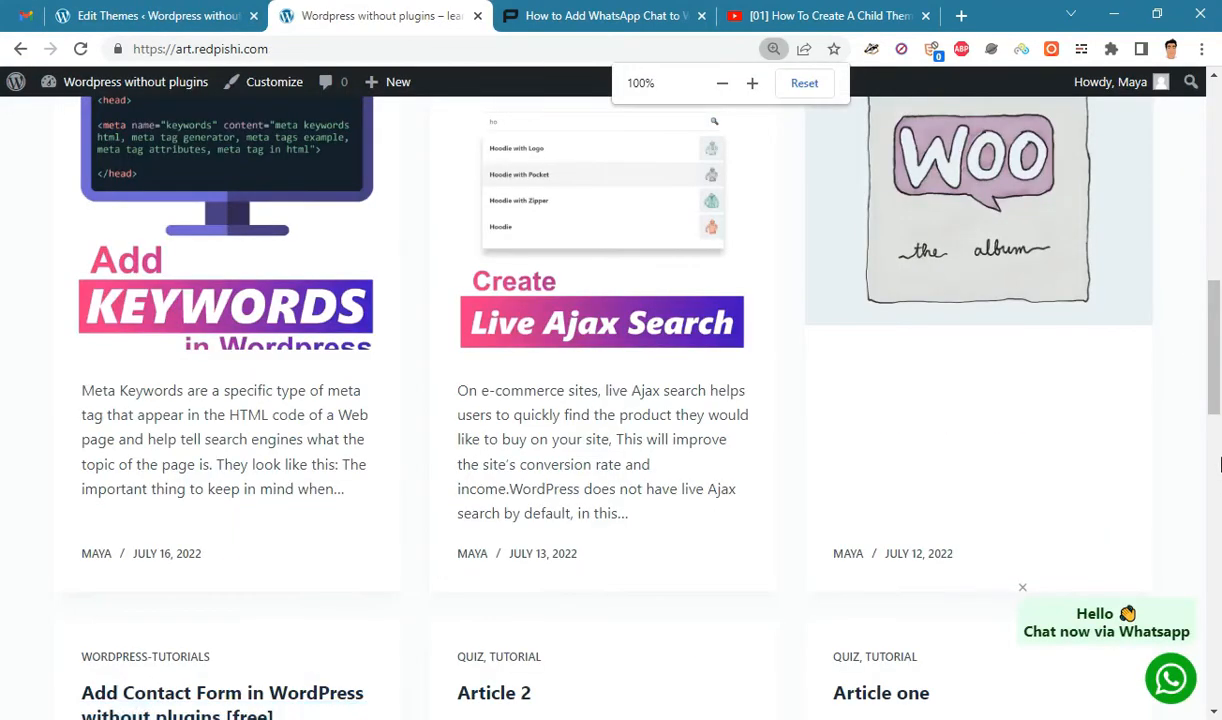
scroll("down", 3)
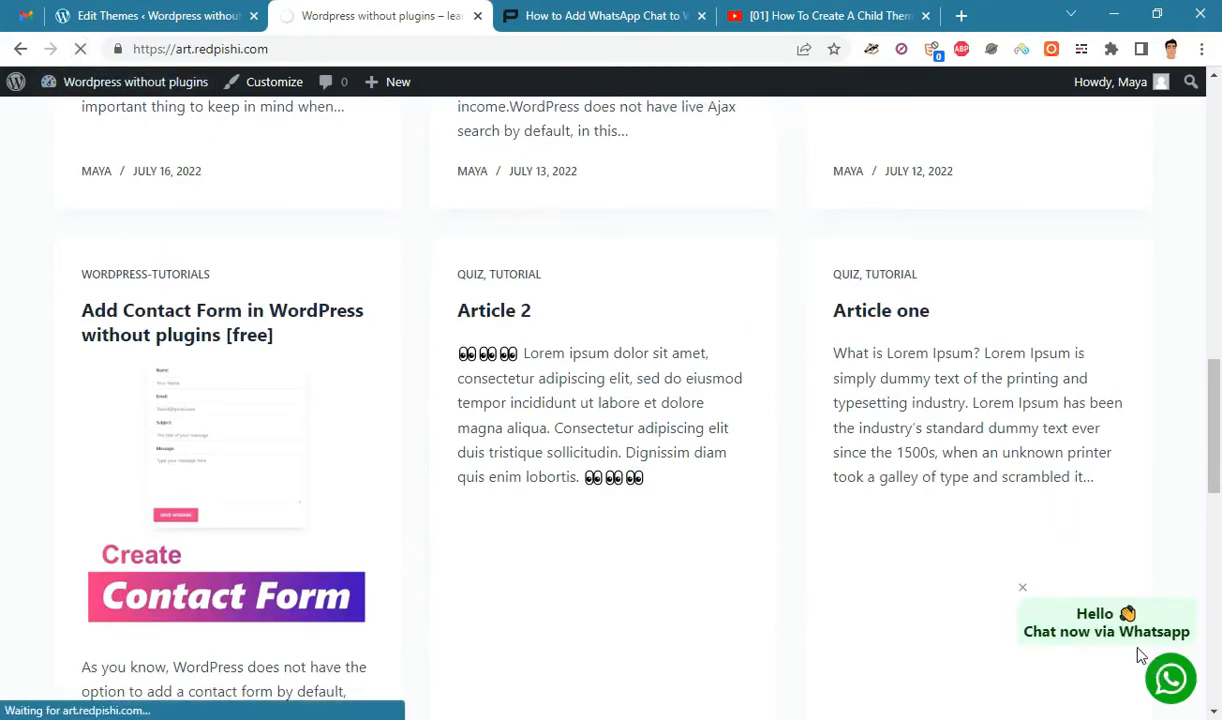
left_click(1022, 587)
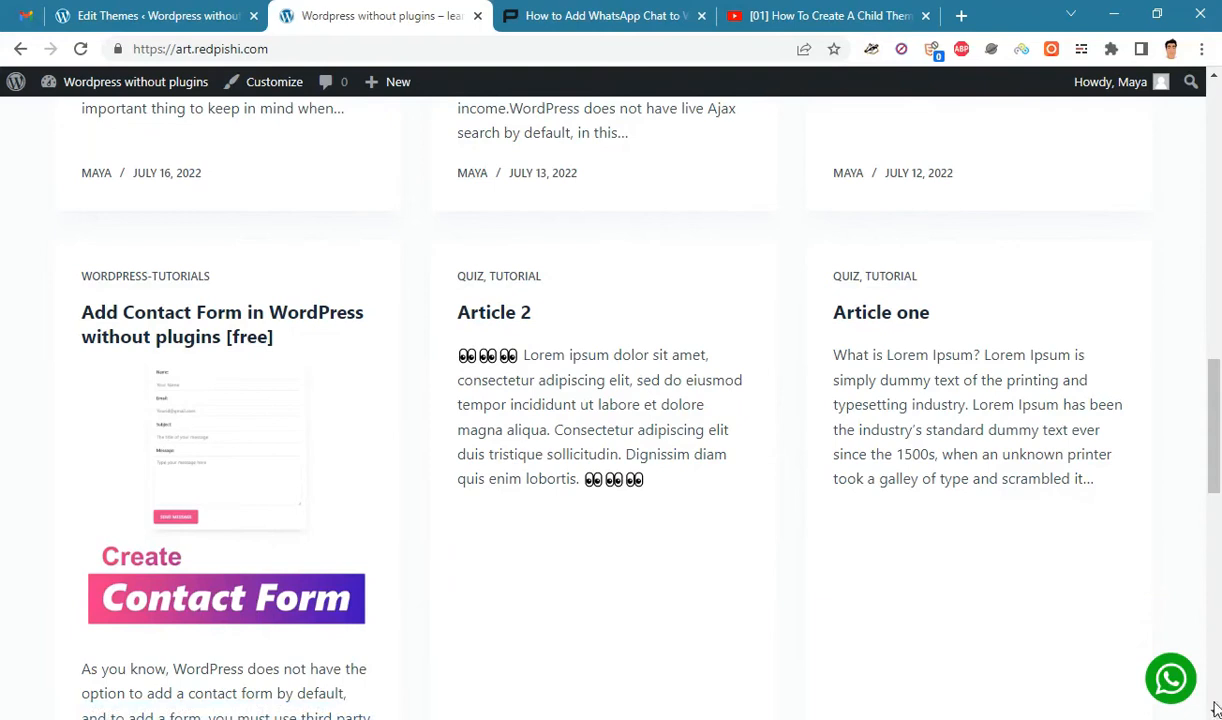
left_click(150, 16)
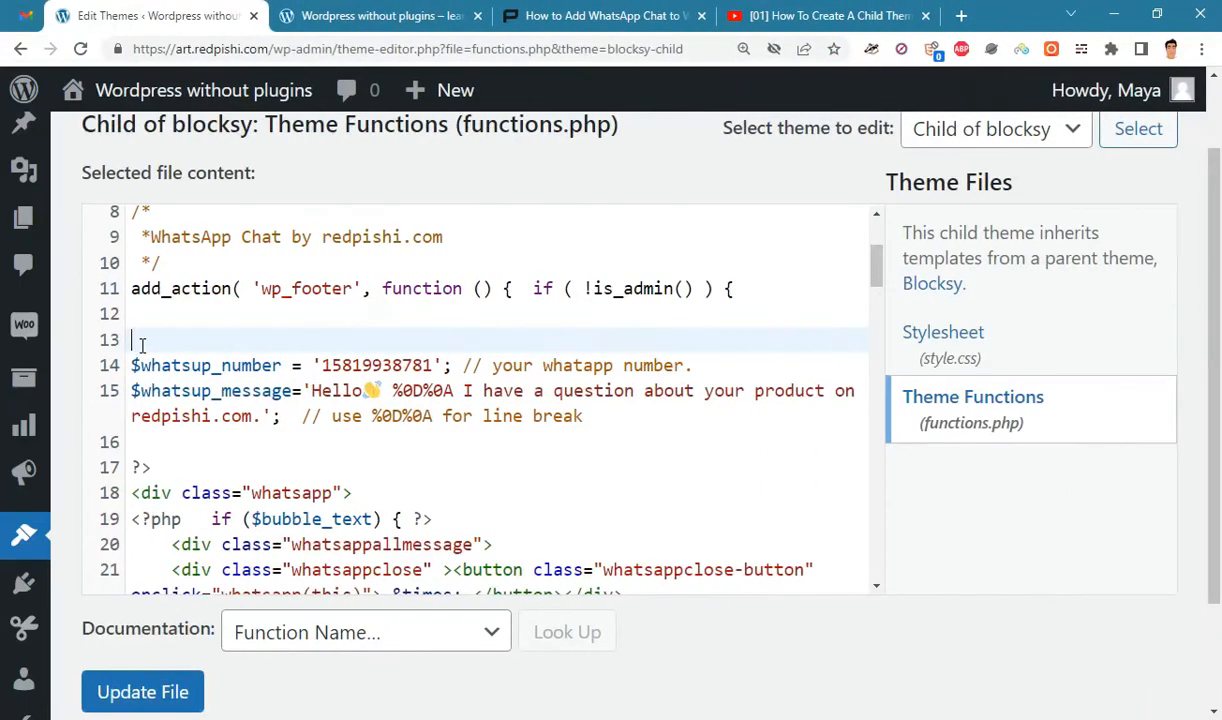
- Enter $bubble_text = 'Hello 👋<br>Chat now via Whatsapp'; on line 13
type("$bubble_text = 'Hello 👋<br>Chat now via Whatsapp';")
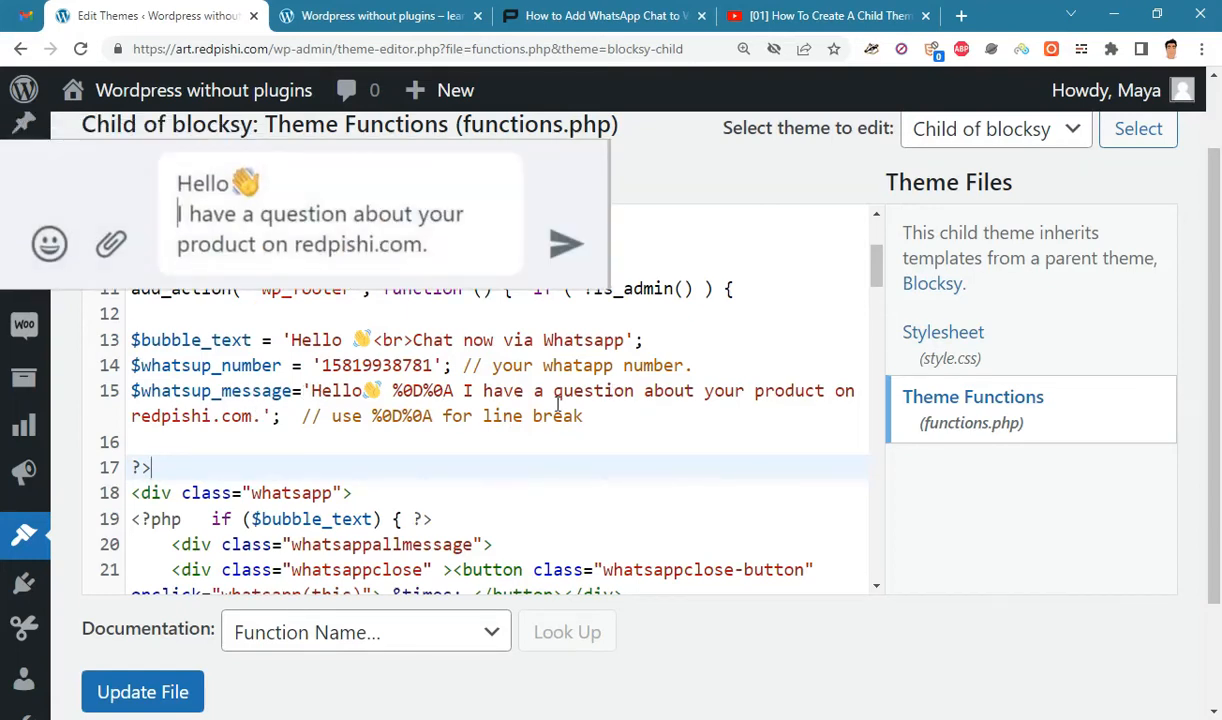
left_click(142, 691)
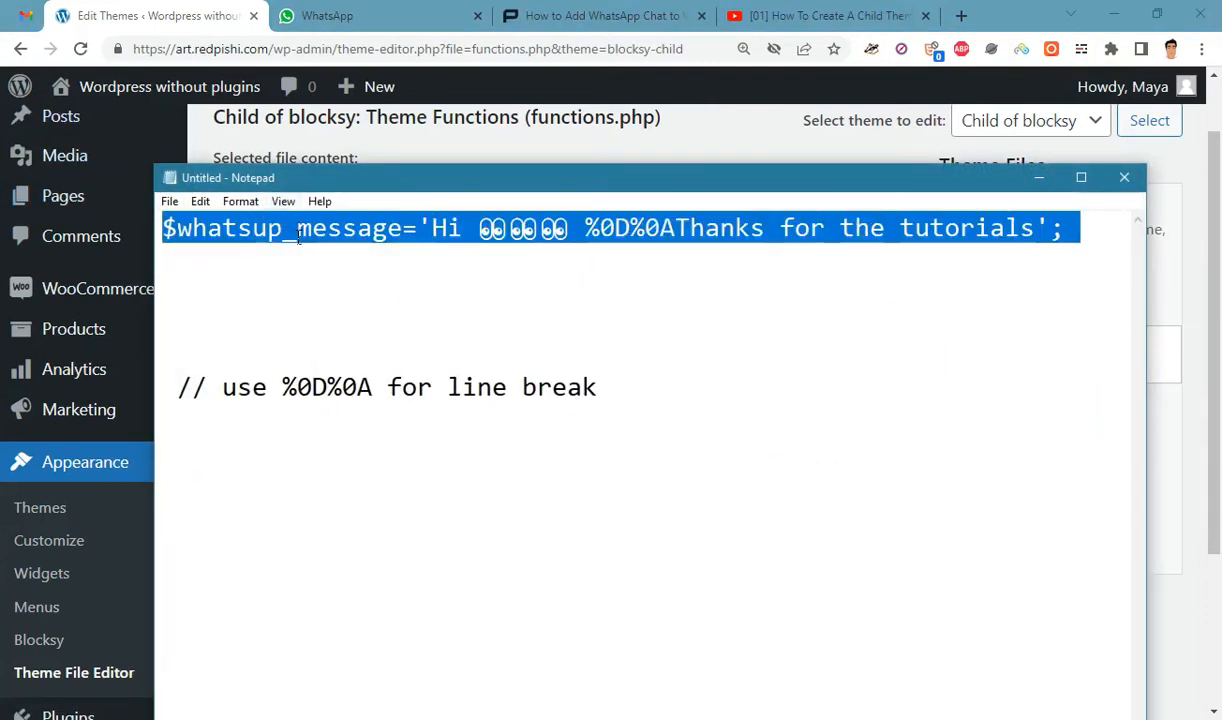
- Paste the new Hi / Thanks for the tutorials message line into line 15
left_click(1124, 177)
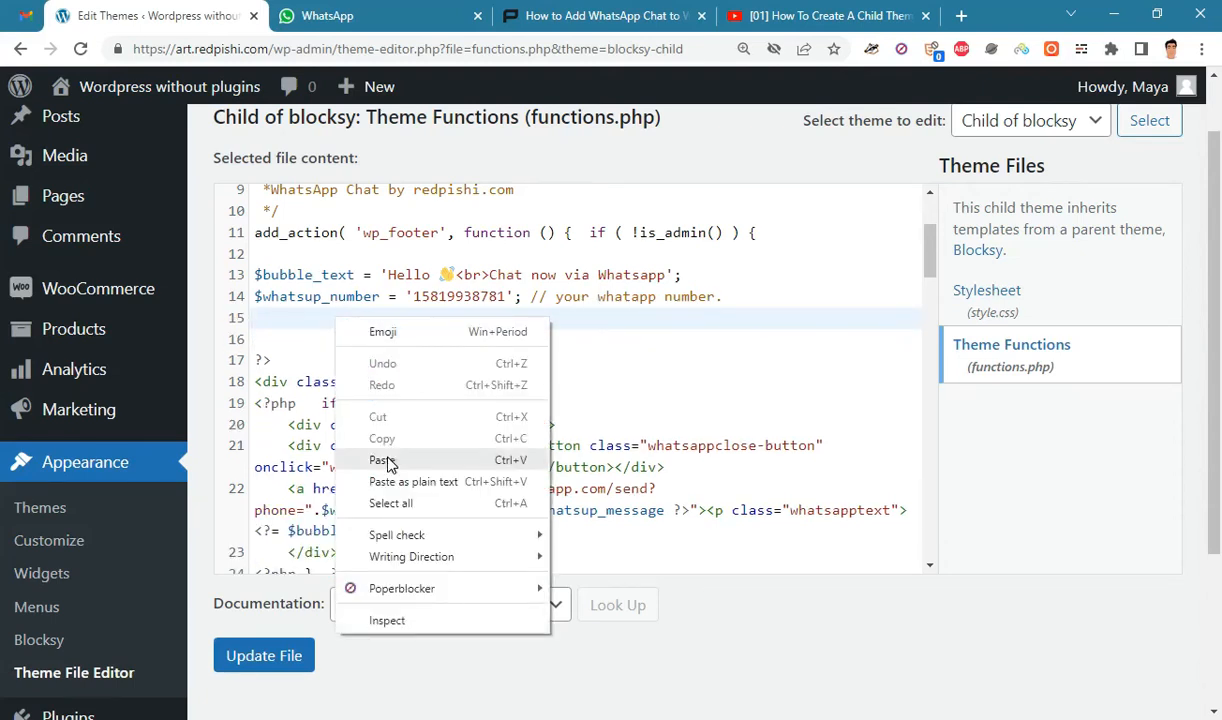
left_click(381, 460)
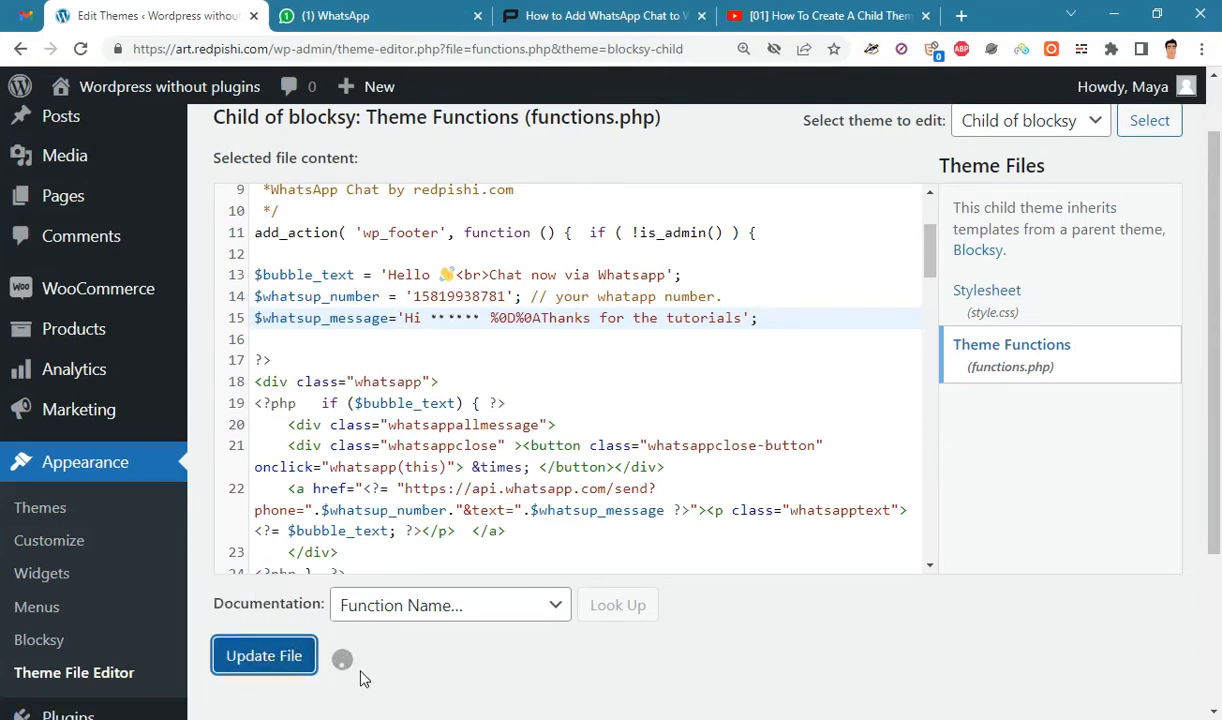
- Check the chat bubble on the live site, then return to the edited functions.php
left_click(828, 15)
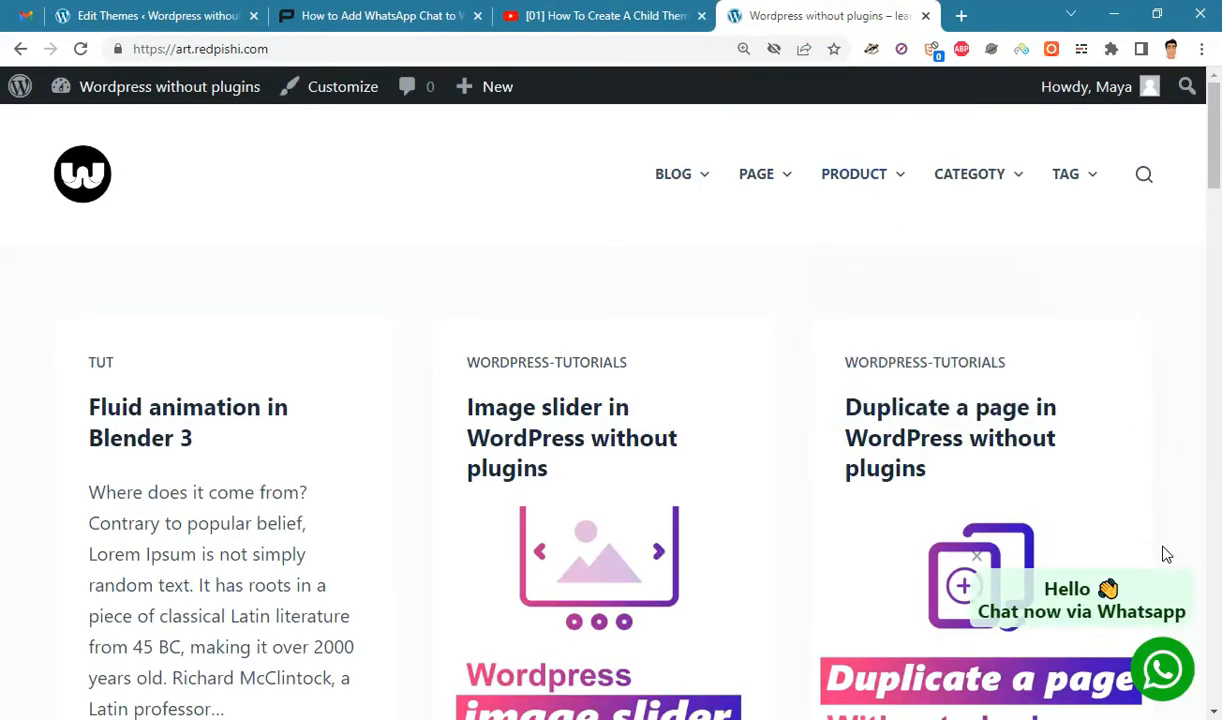
left_click(1162, 669)
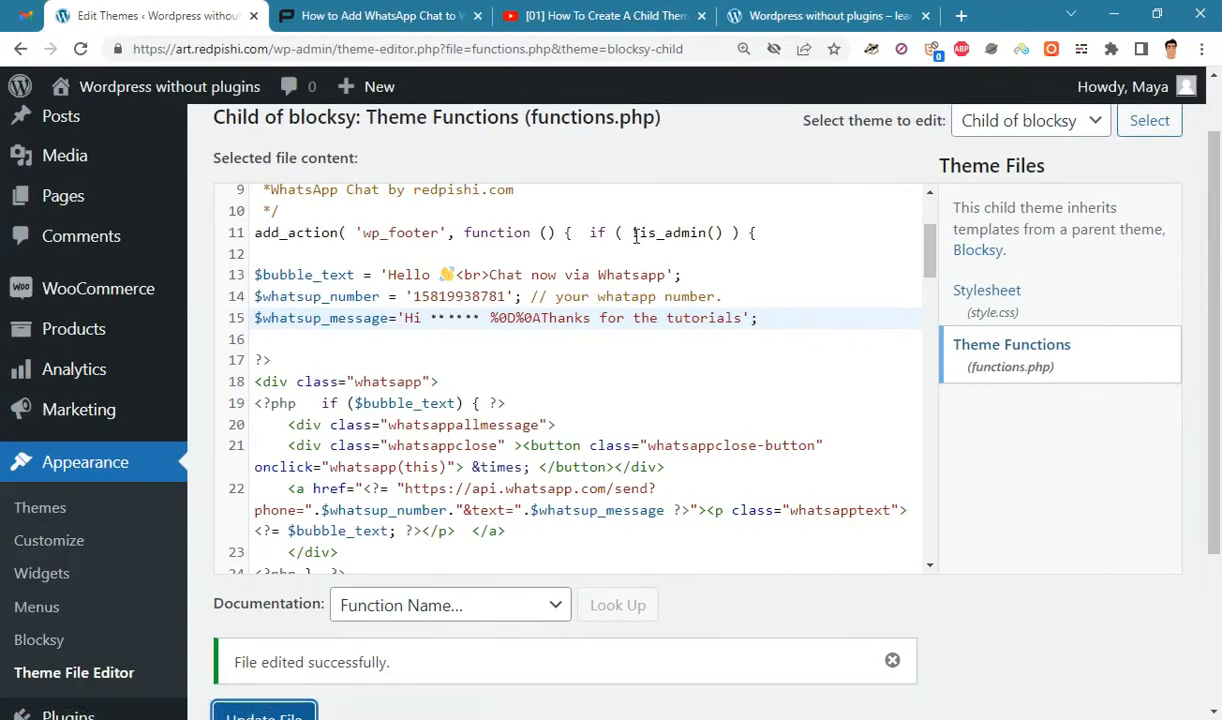
left_click(725, 233)
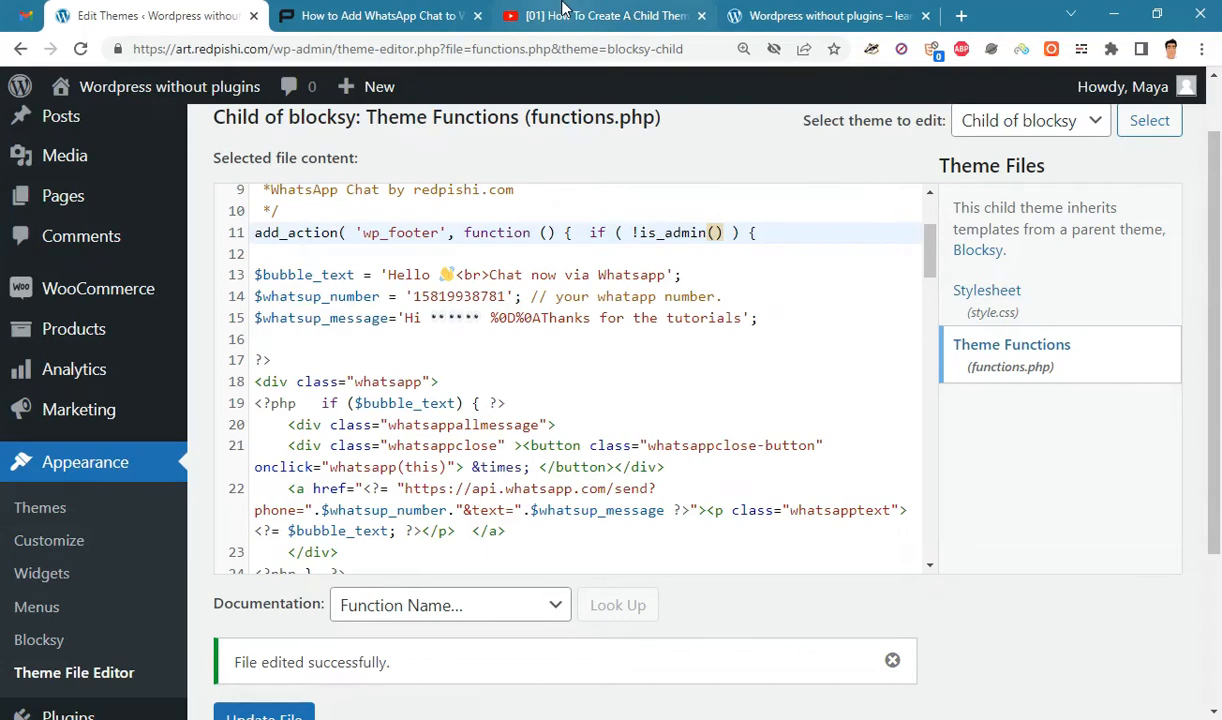
- Briefly play and pause the 'How To Add PHP Code in Wordpress Properly' video, then return to the theme editor
left_click(605, 15)
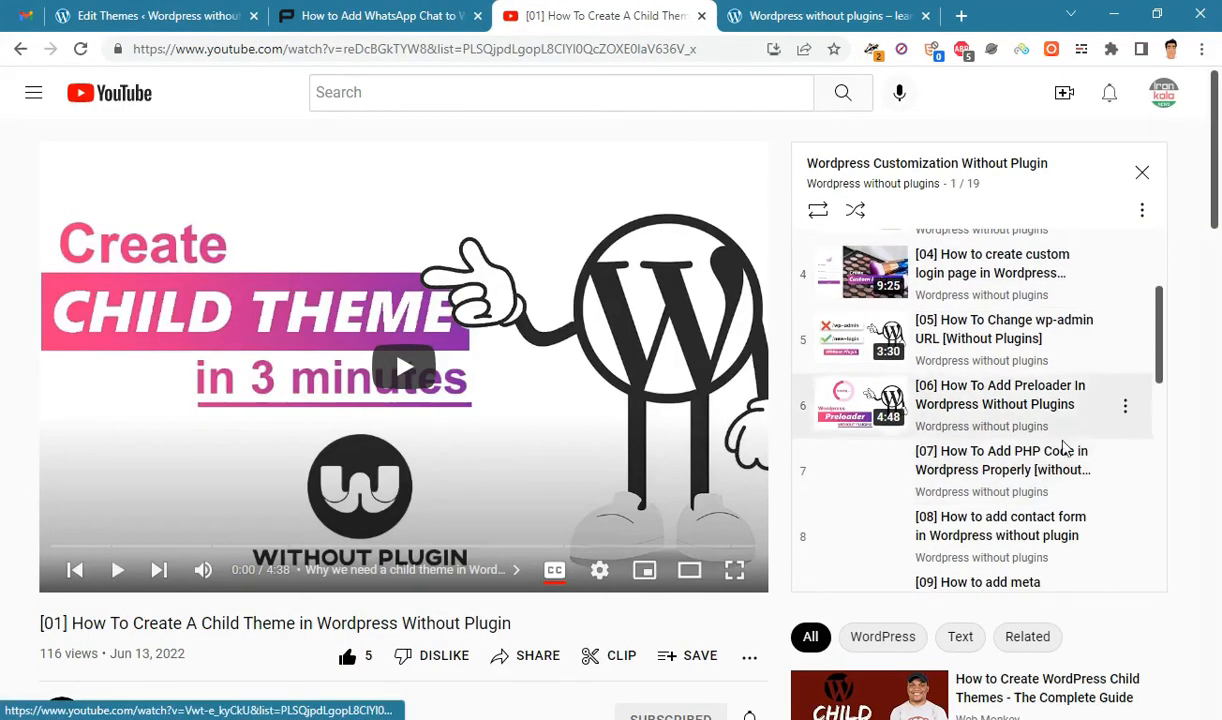
left_click(1018, 460)
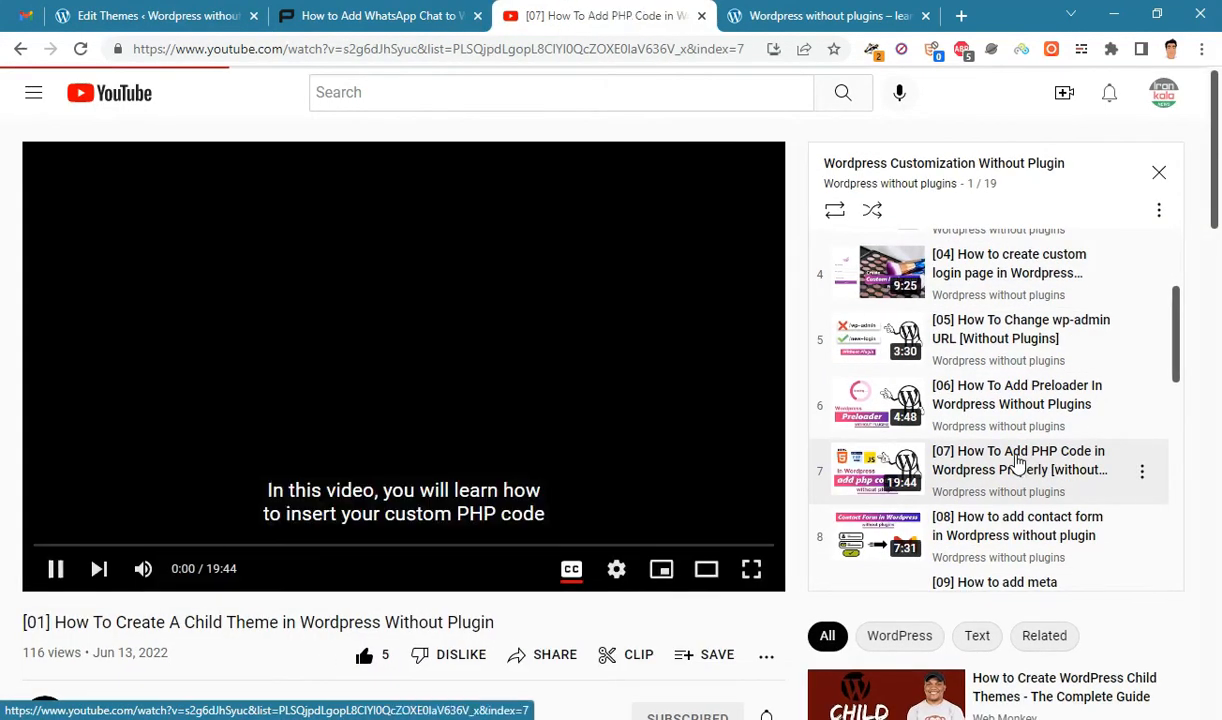
left_click(1018, 460)
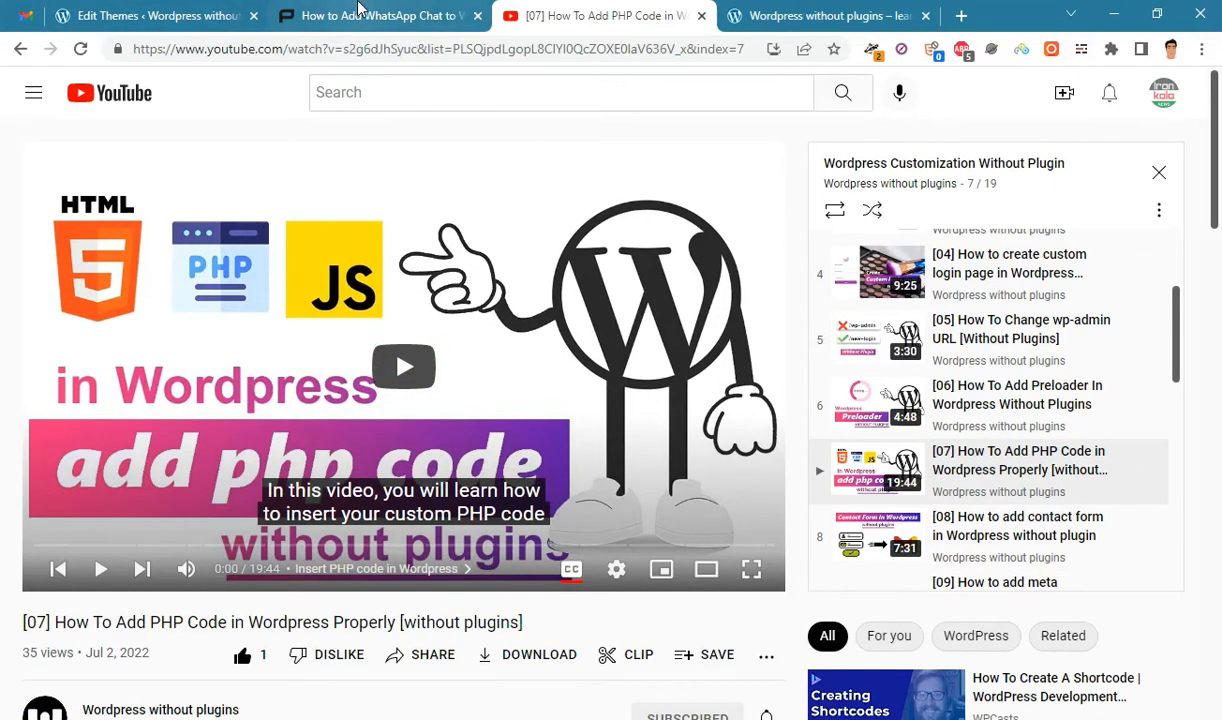
left_click(150, 16)
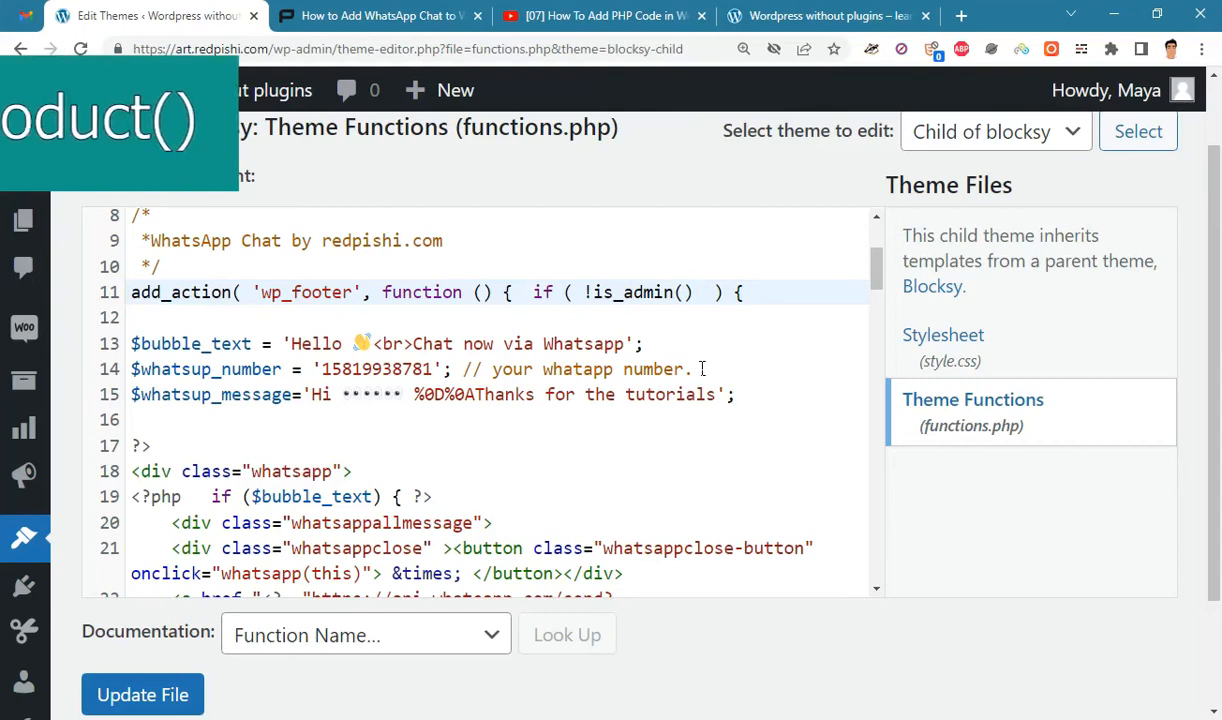
- Add '&& is_product()' to line 11's condition and save functions.php
type("&&")
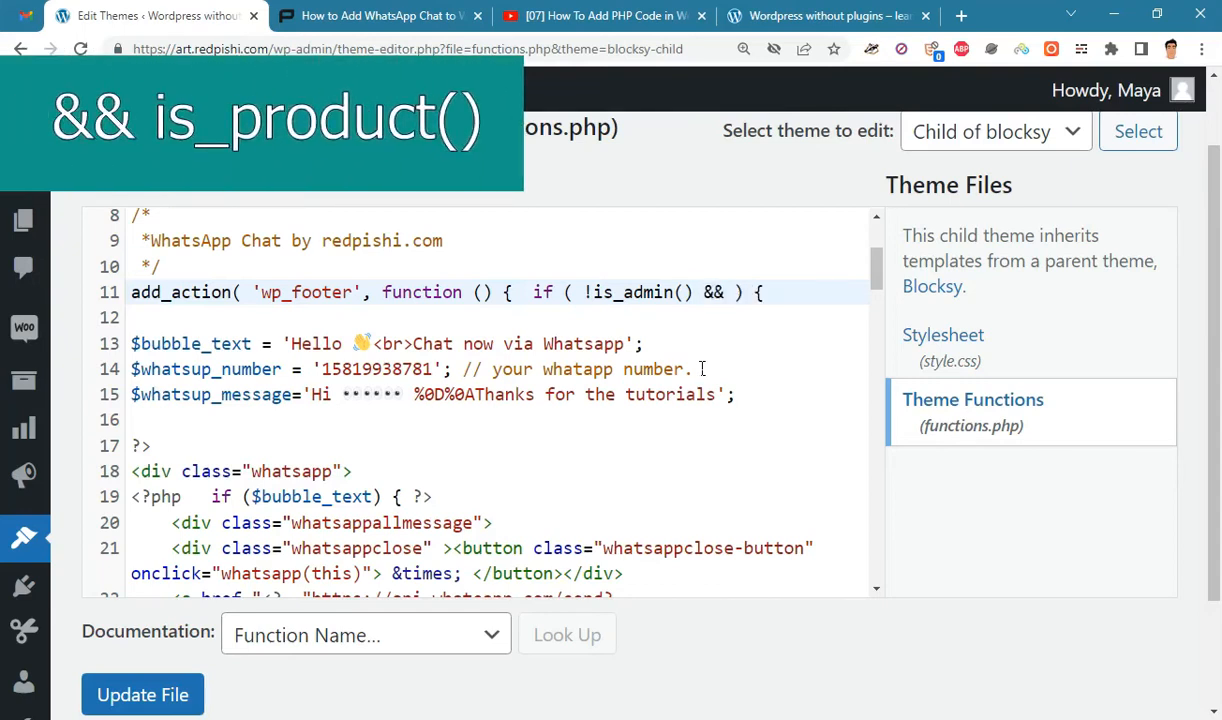
type("is_")
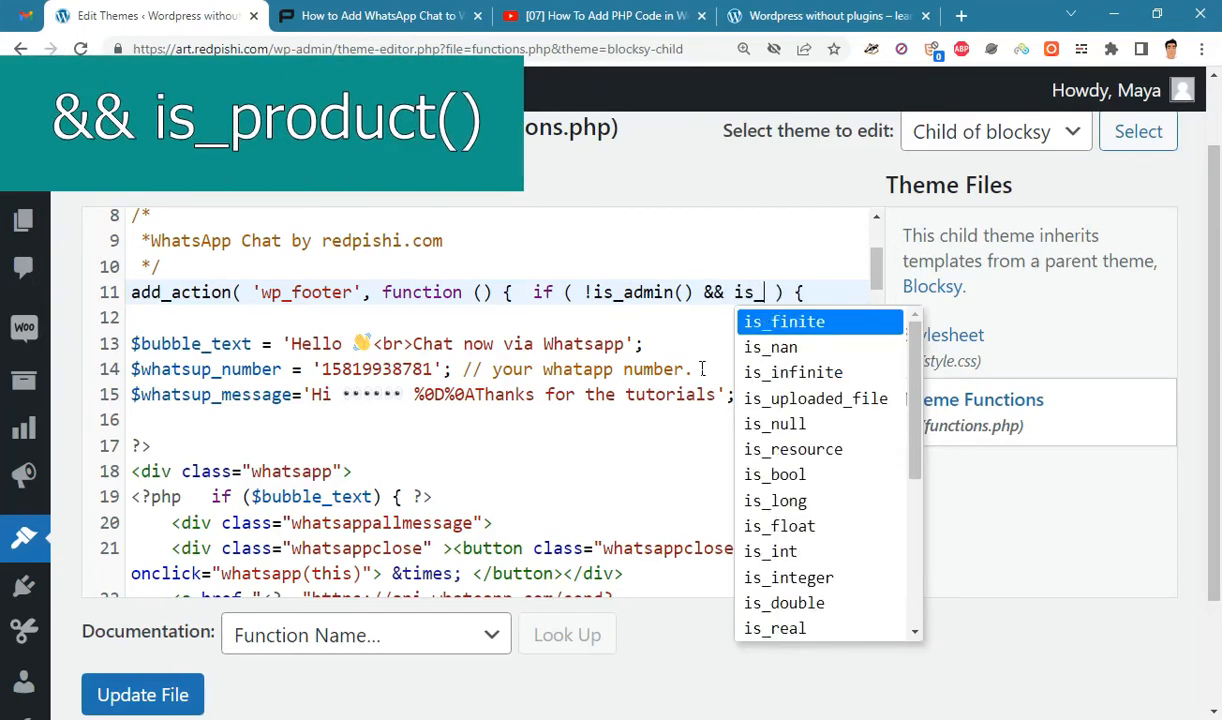
type("product(")
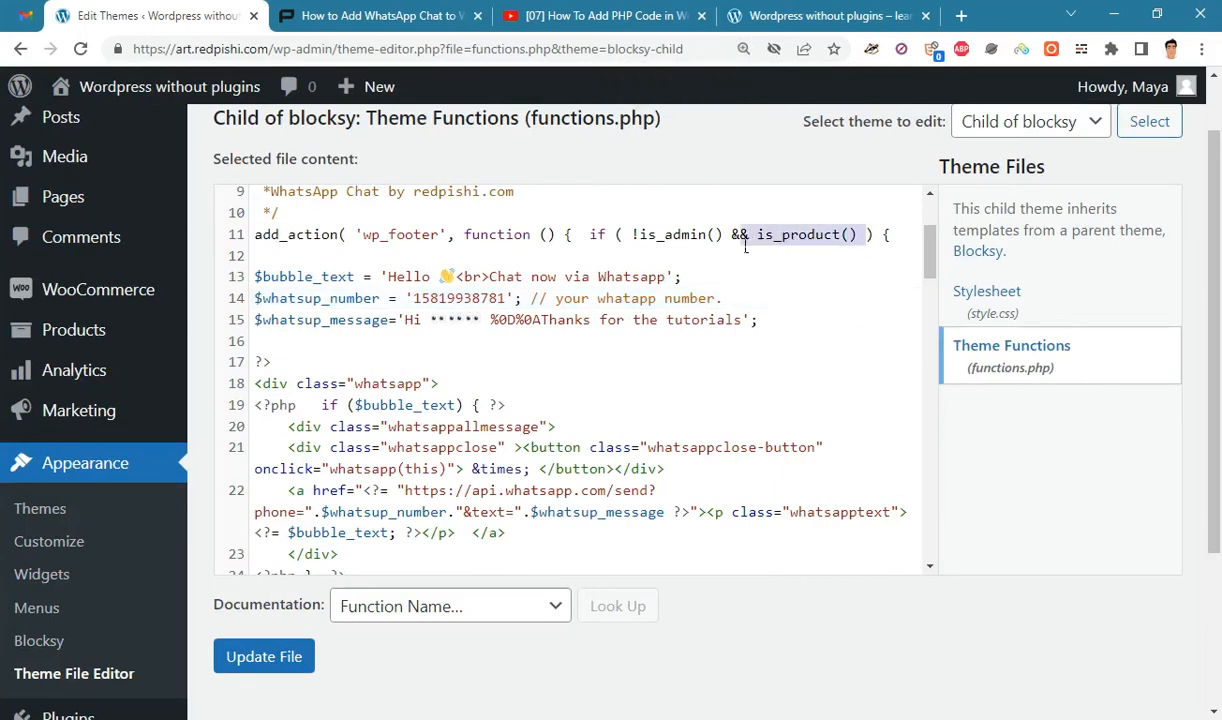
left_click(264, 656)
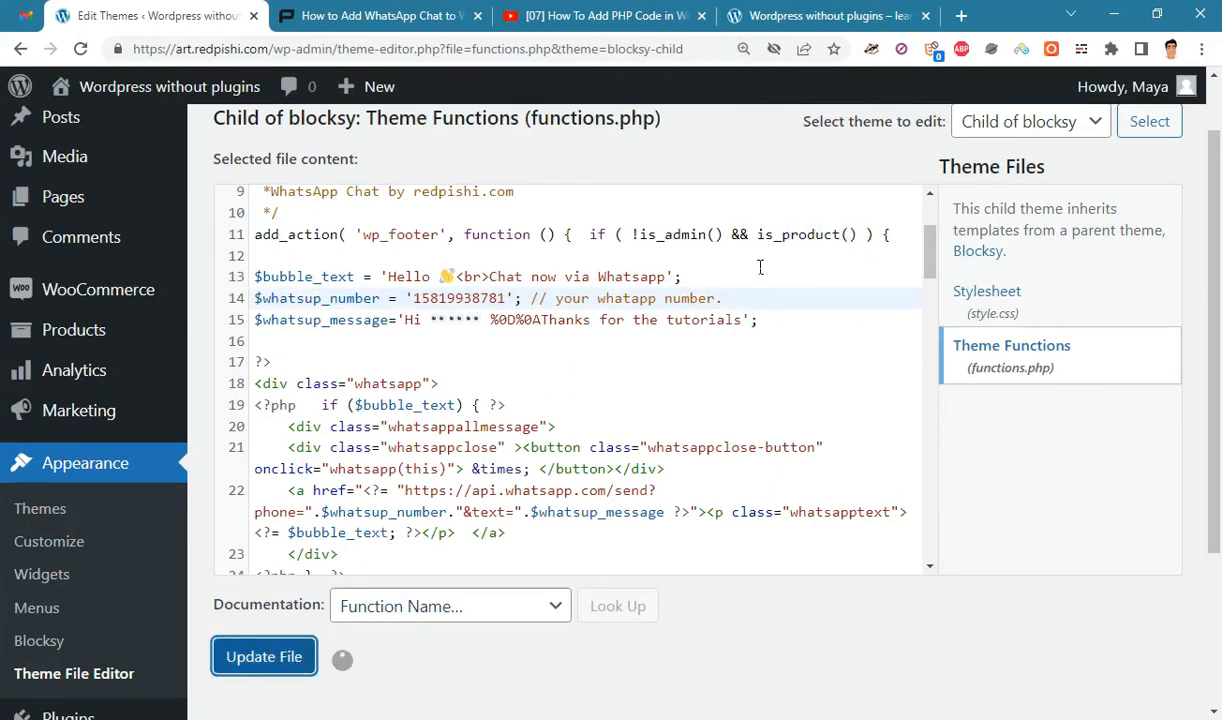
left_click(264, 656)
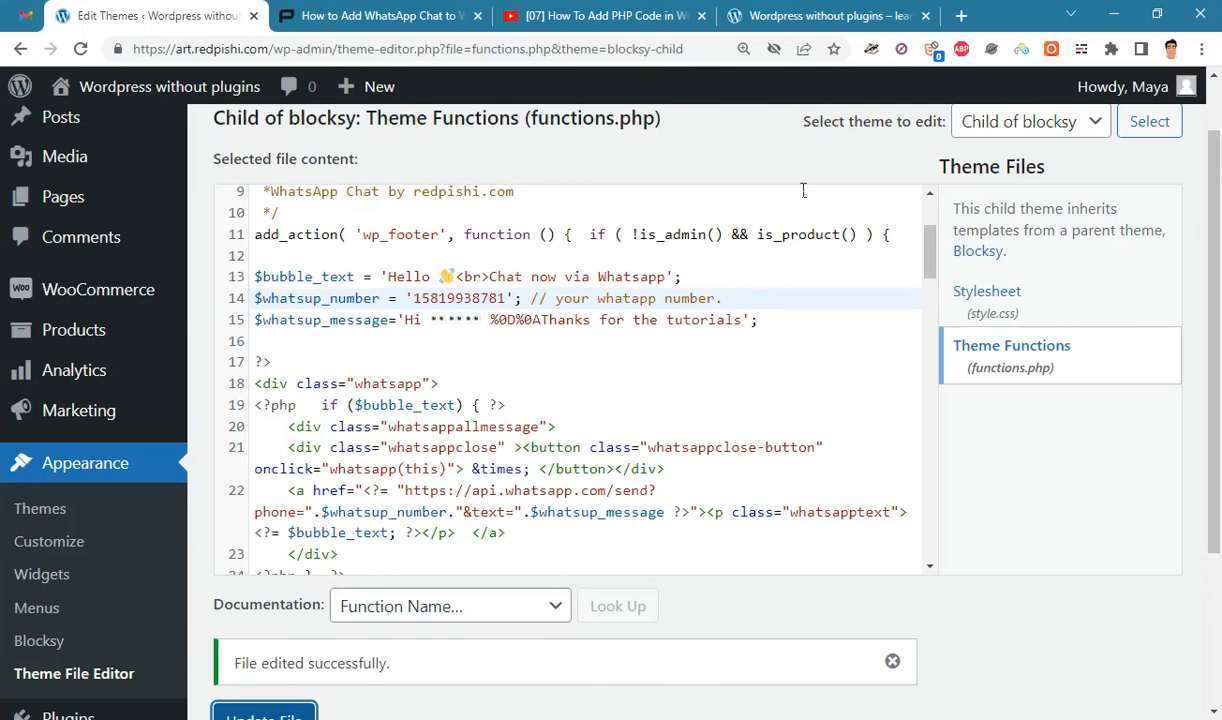
- Open the live site's Hoodie with Logo product page to check the WhatsApp bubble
left_click(828, 16)
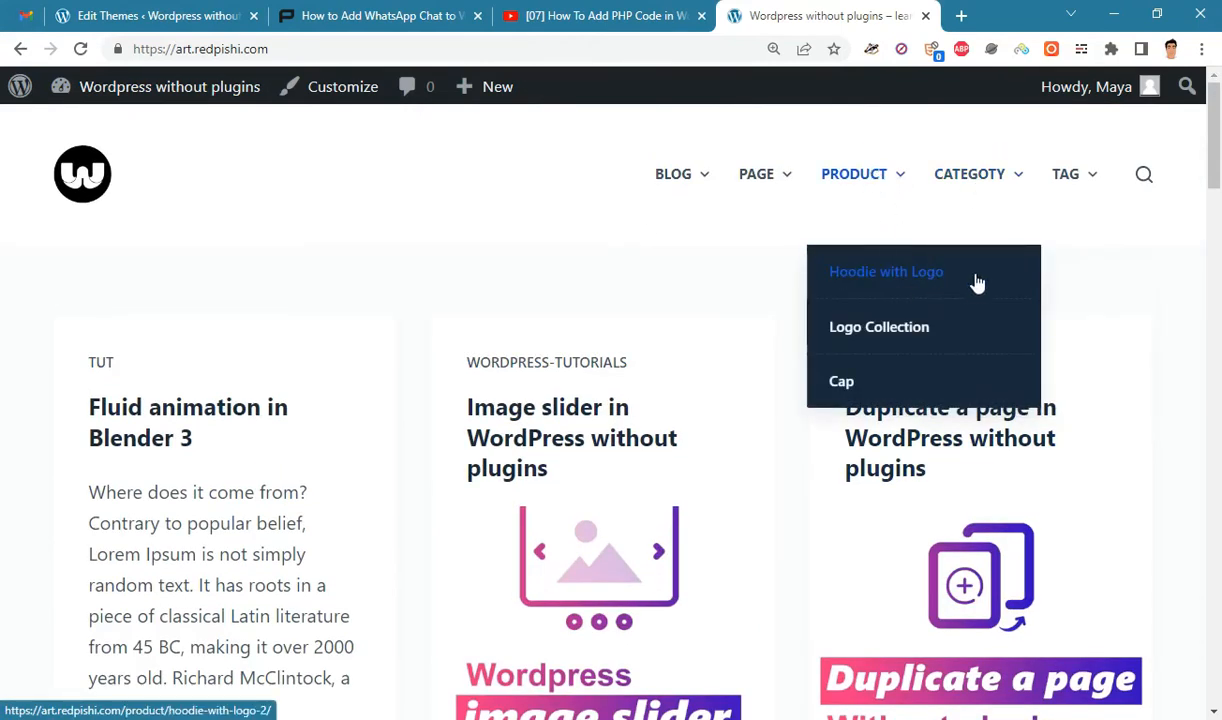
left_click(879, 326)
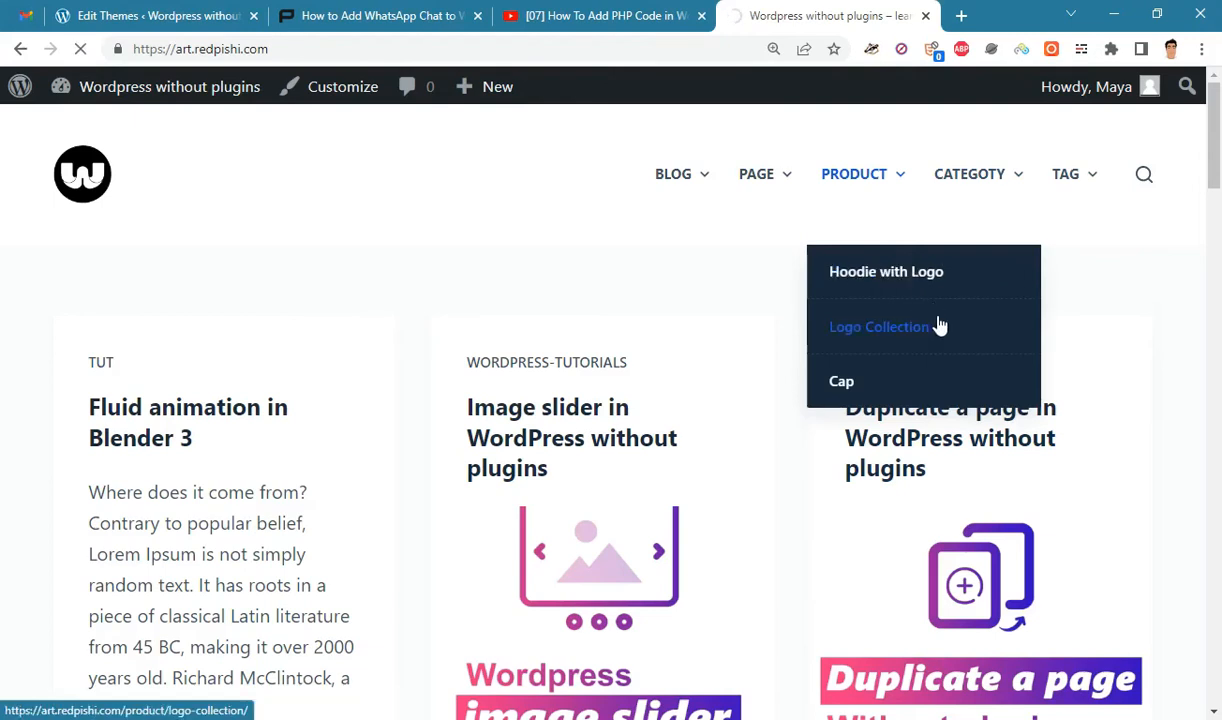
left_click(886, 271)
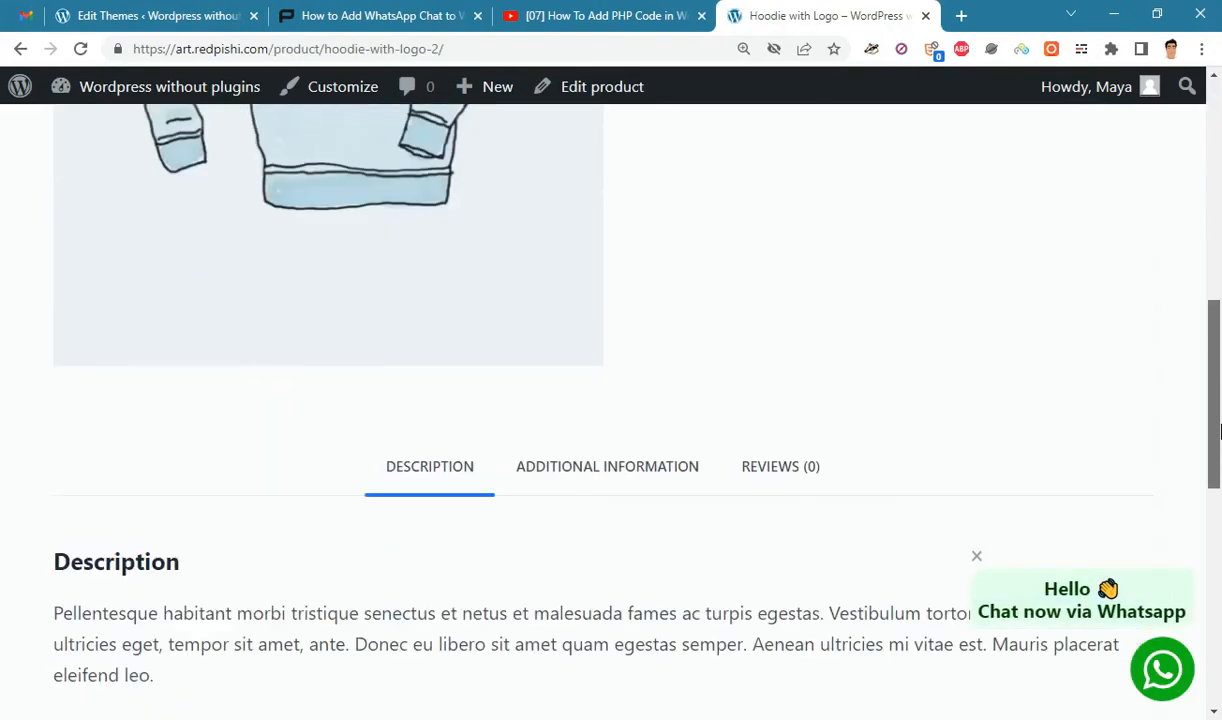
mouse_move(1093, 565)
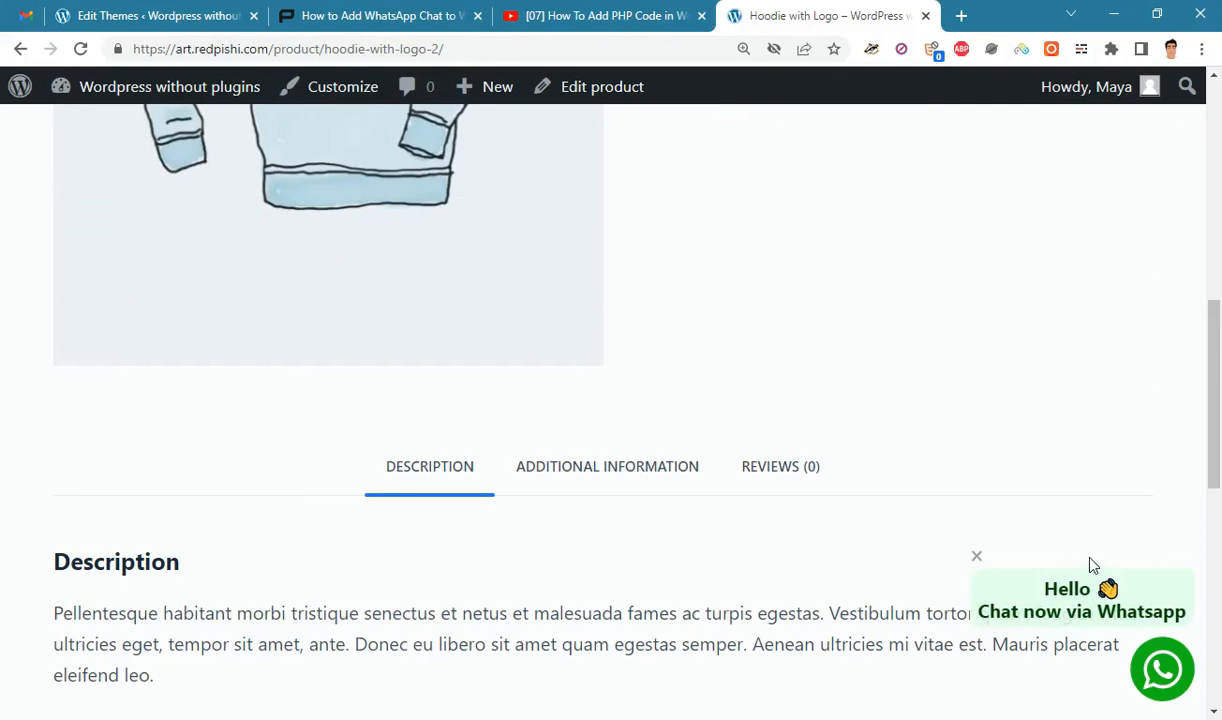